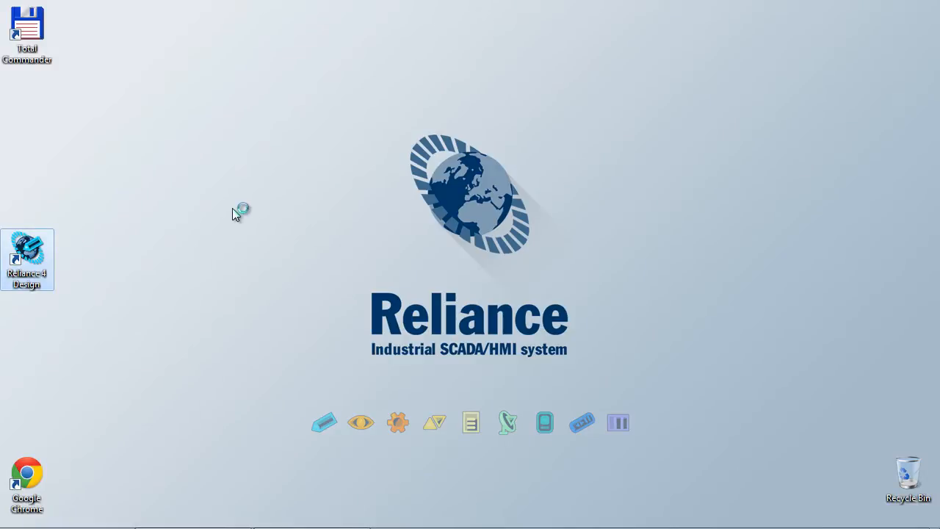
# Step: Launch Reliance 4 Design and open the ProjectDiagnostics project
pyautogui.doubleClick(27, 253)
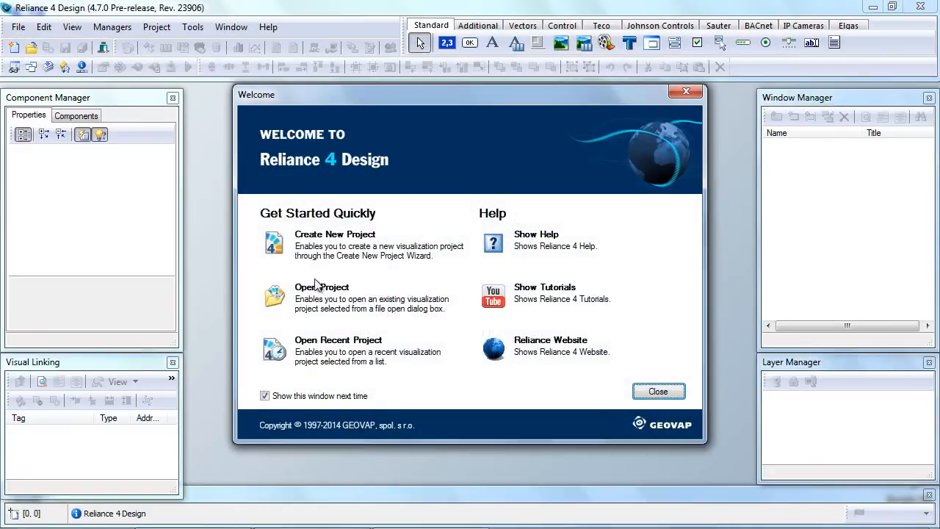
pyautogui.click(322, 287)
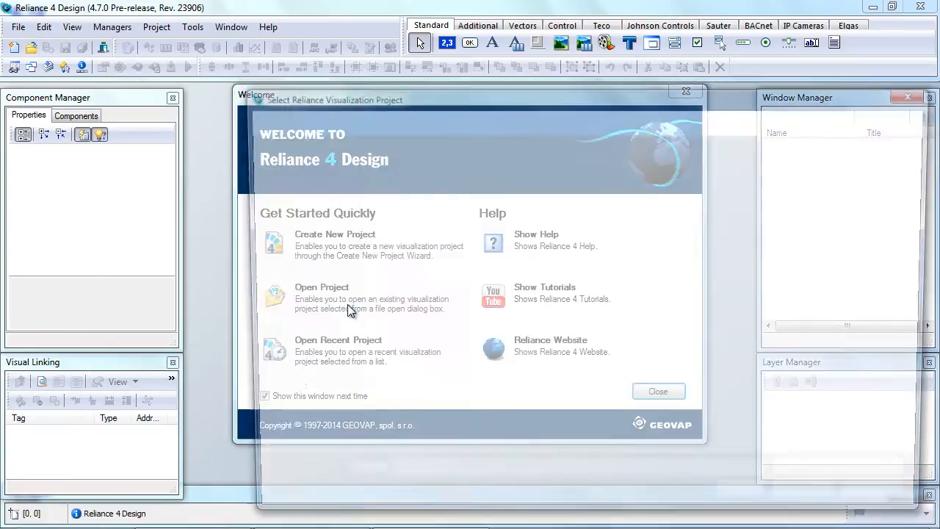
pyautogui.click(322, 286)
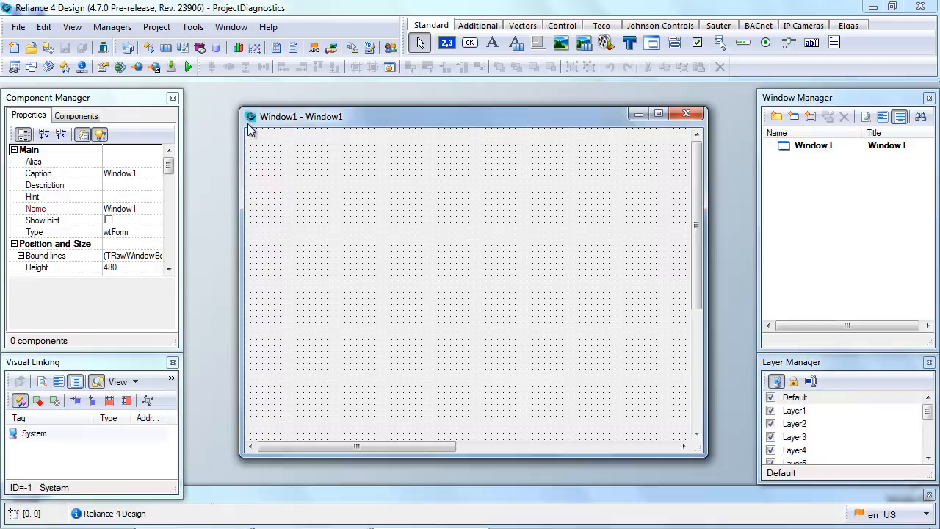
pyautogui.click(112, 28)
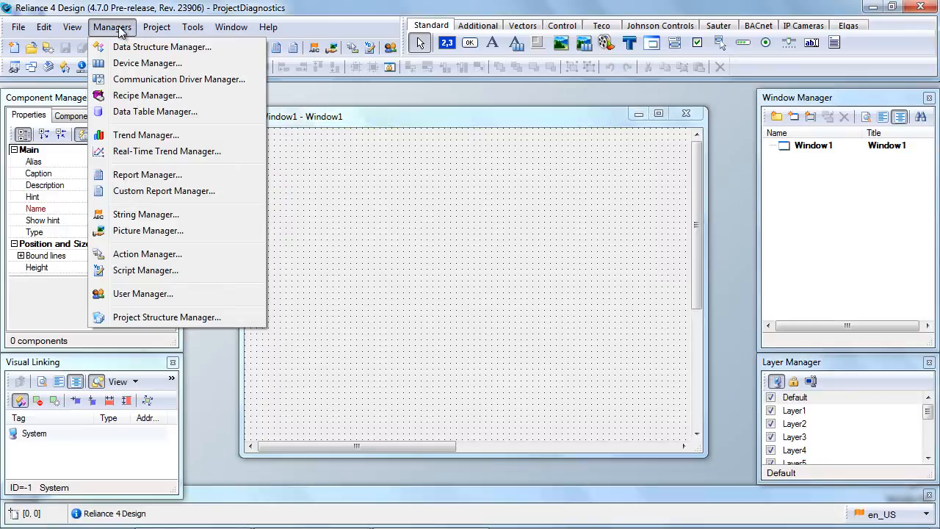
# Step: Create device Modbus1 with a Float (32 b) tag Temperature1, connected to PC1
pyautogui.click(147, 63)
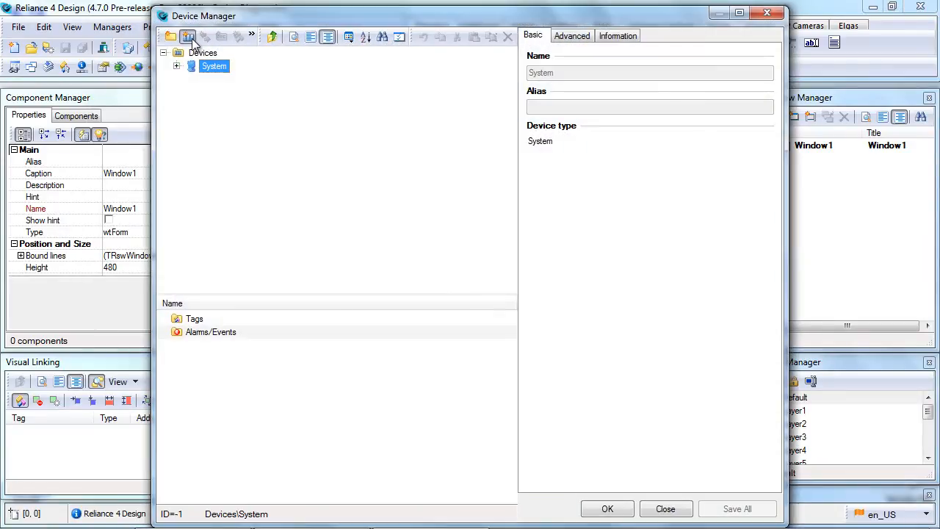
pyautogui.click(188, 37)
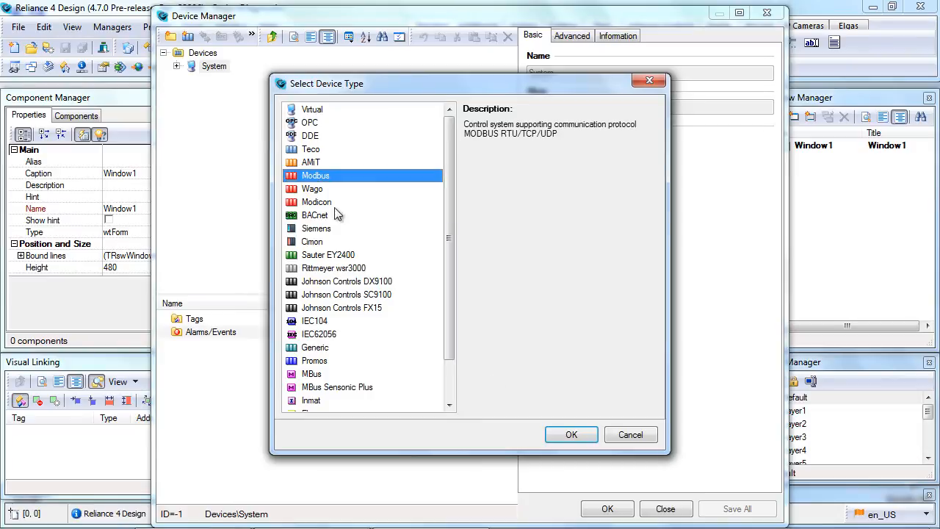
pyautogui.click(572, 434)
pyautogui.write('T')
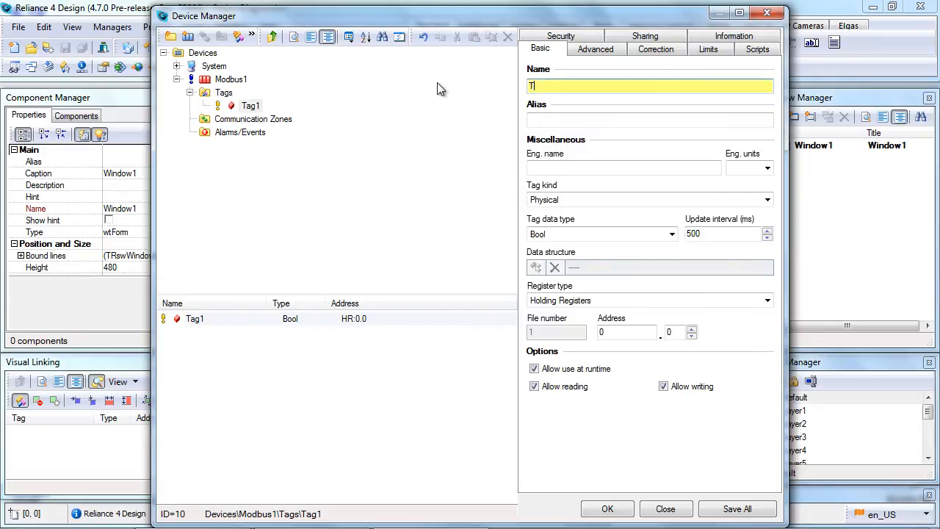
pyautogui.write('emperature1')
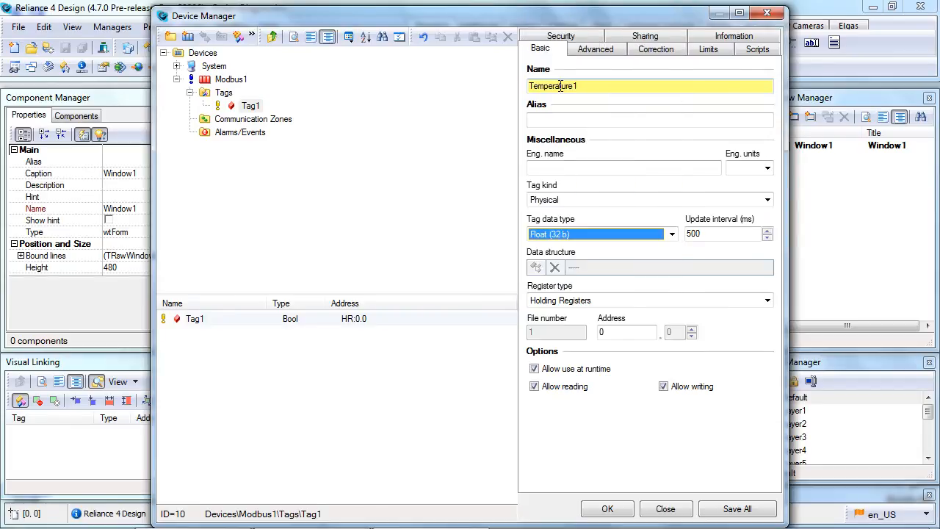
pyautogui.click(736, 508)
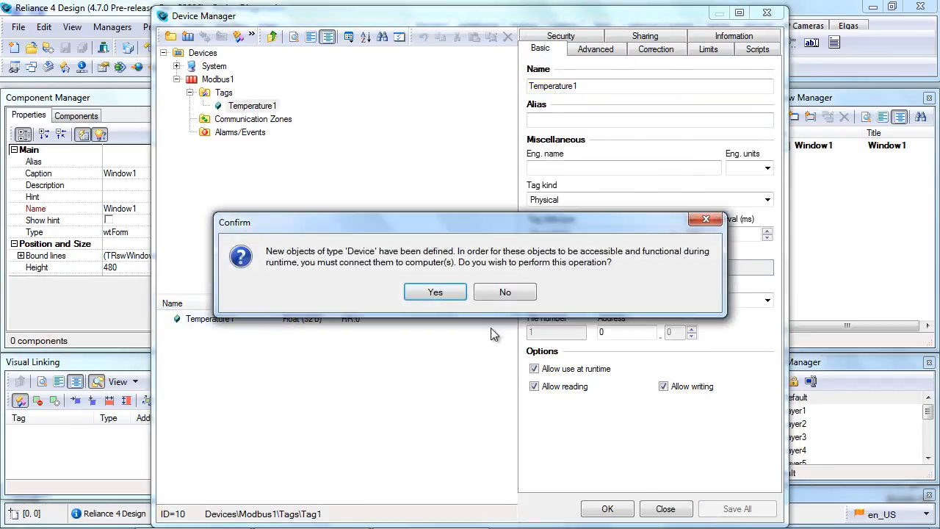
pyautogui.click(435, 292)
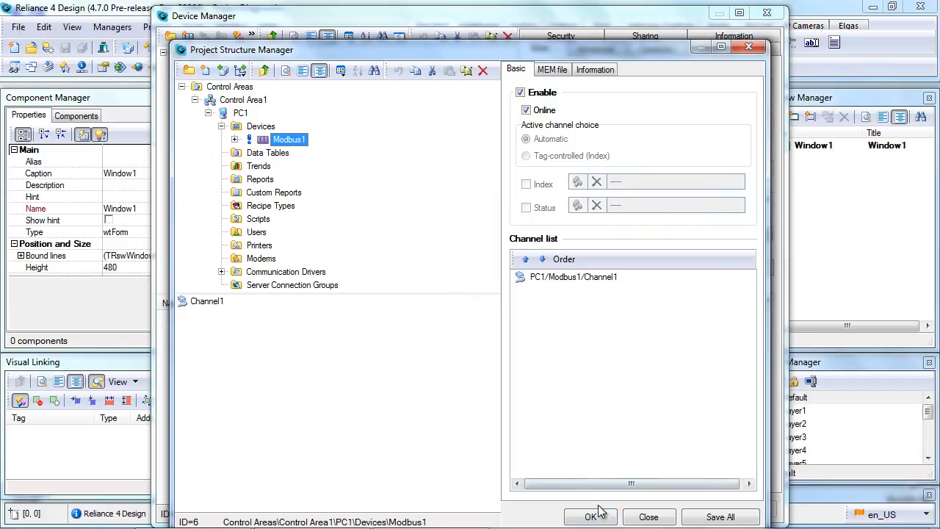
pyautogui.click(591, 516)
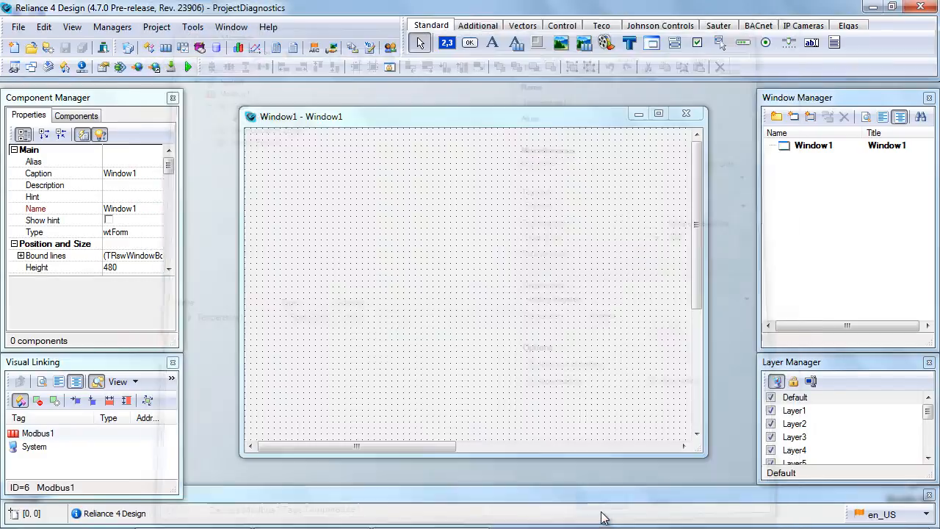
# Step: Insert a numeric Display component near the top-left of Window1
pyautogui.click(447, 43)
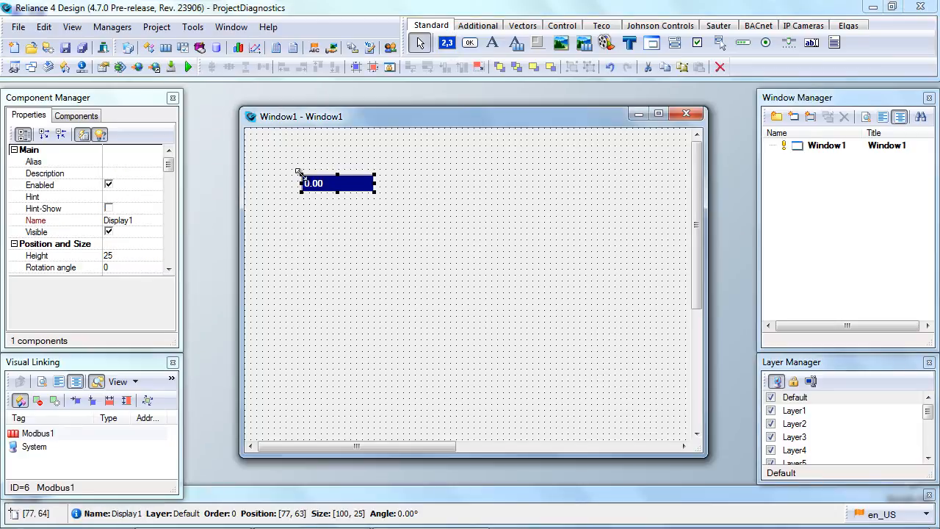
pyautogui.click(284, 221)
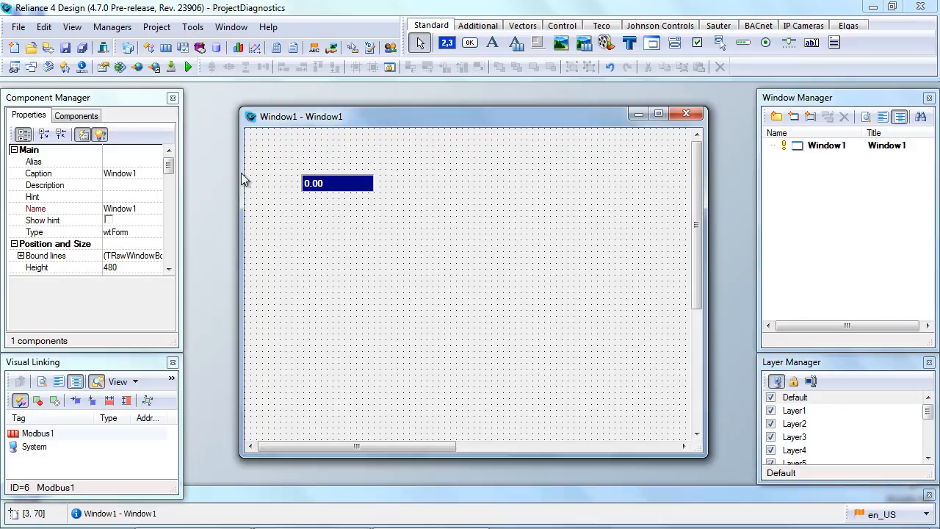
pyautogui.click(156, 27)
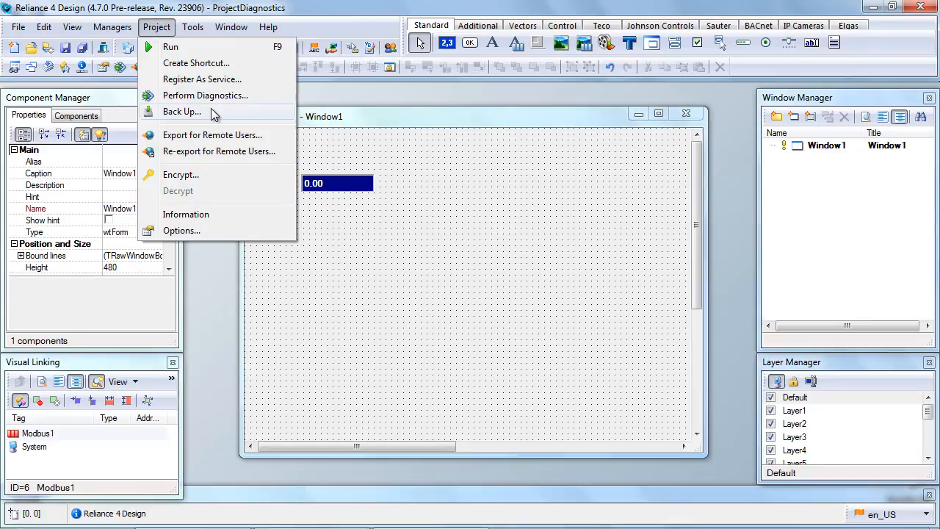
# Step: Run diagnostics with default issue types and all scopes, then view the Display1 issue
pyautogui.click(205, 95)
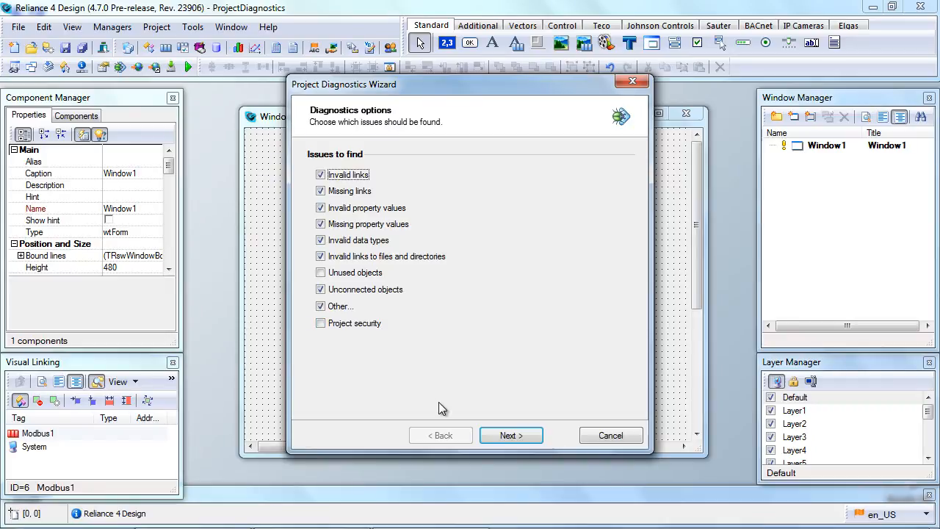
pyautogui.moveTo(461, 414)
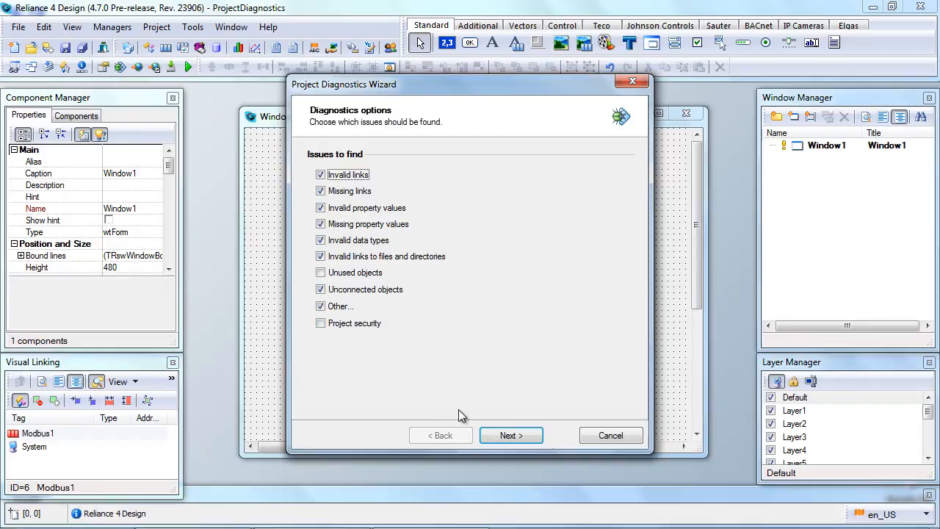
pyautogui.click(510, 434)
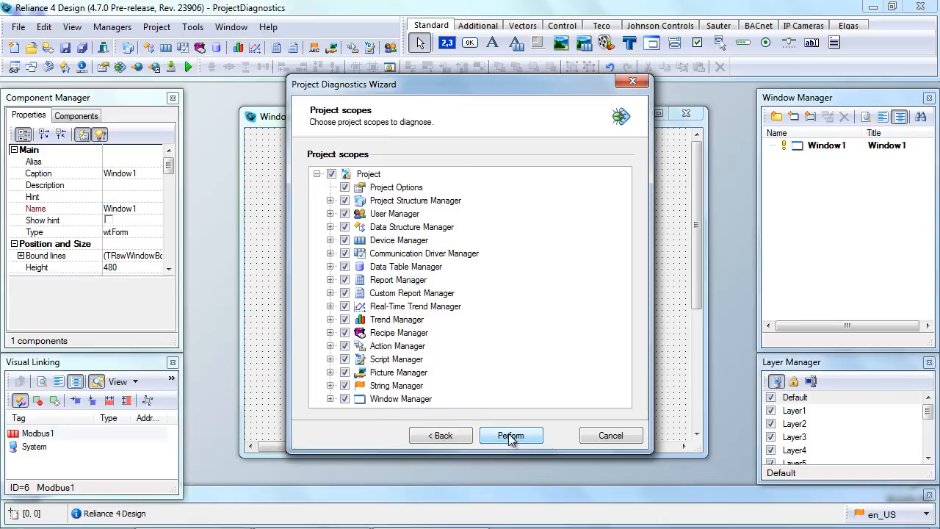
pyautogui.click(511, 434)
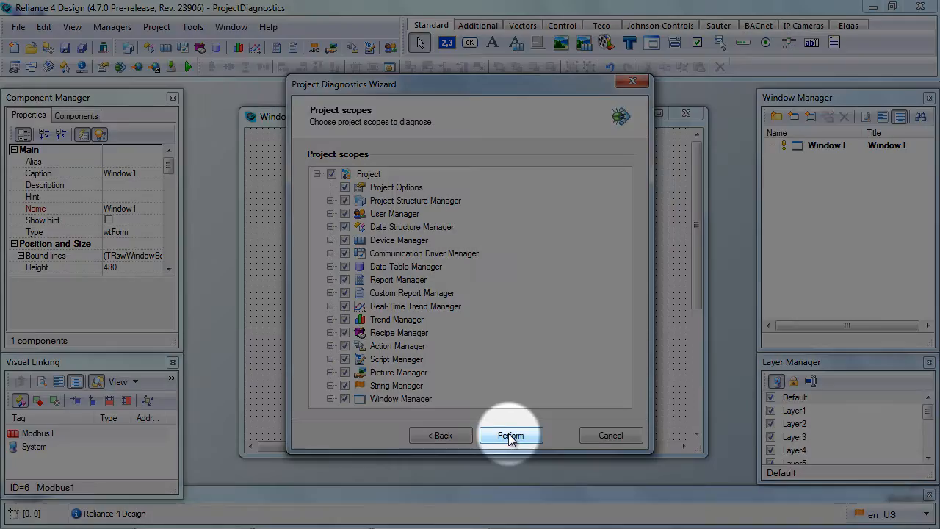
pyautogui.click(511, 434)
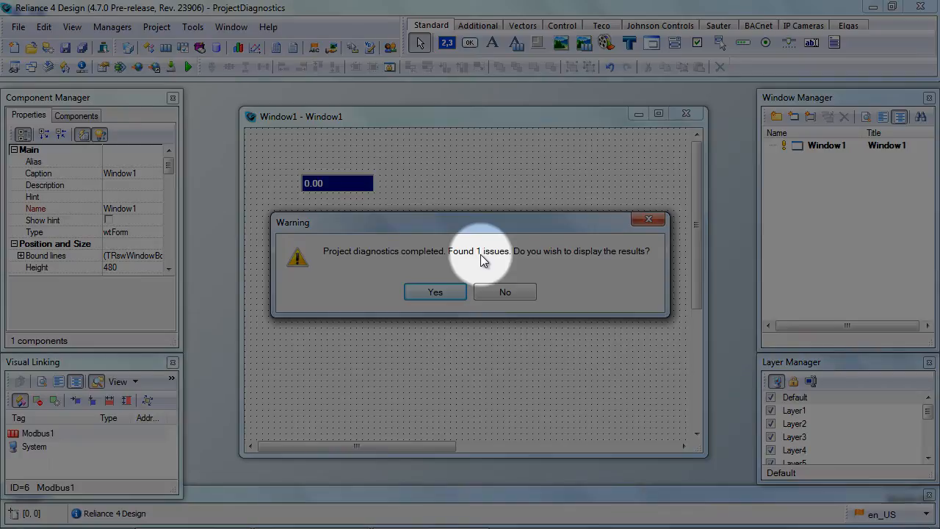
pyautogui.click(435, 292)
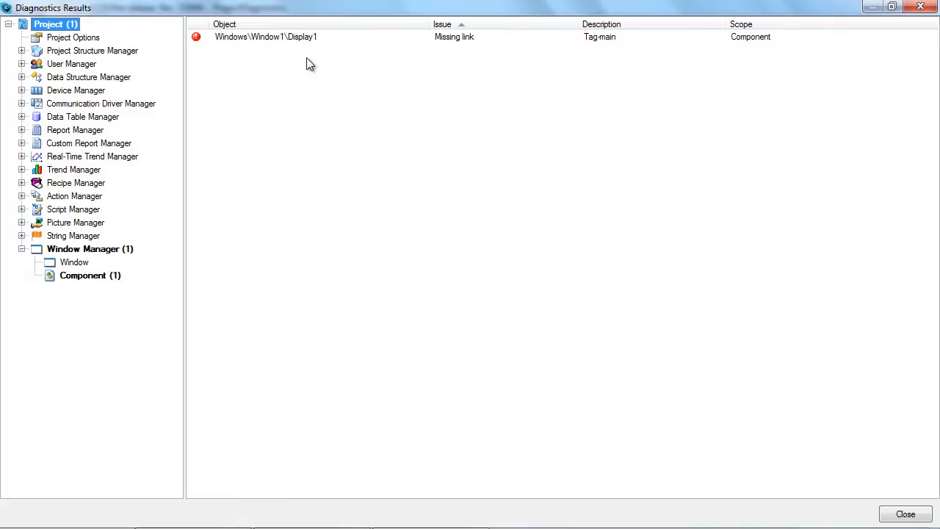
pyautogui.moveTo(311, 42)
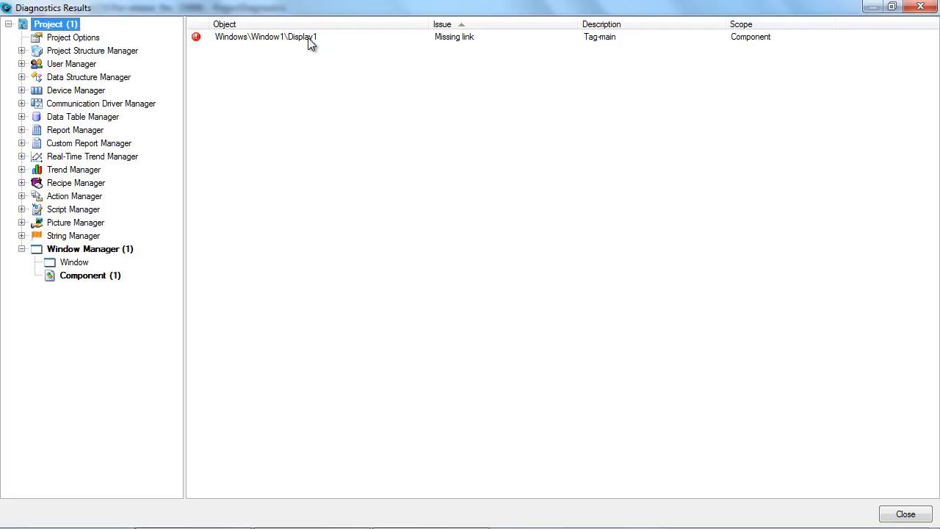
# Step: Open Display1's properties in Window1 and link it to a tag
pyautogui.doubleClick(265, 36)
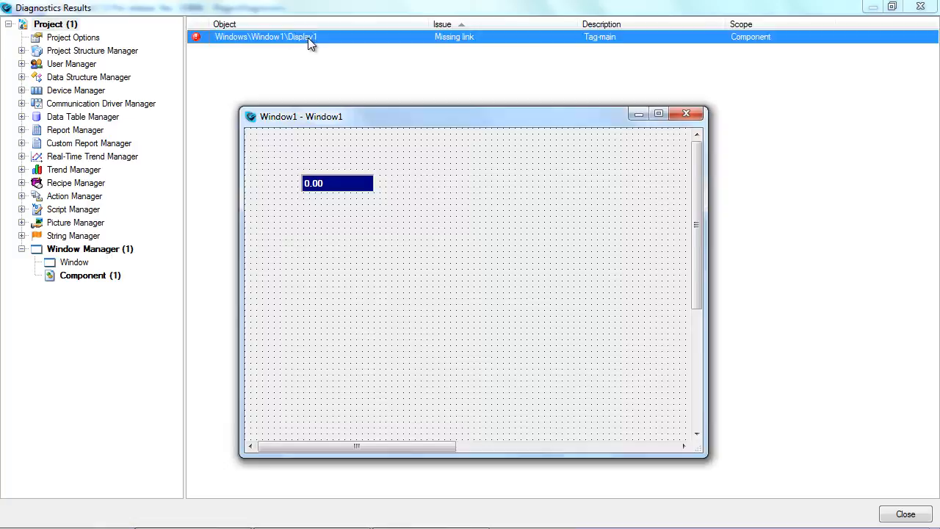
pyautogui.doubleClick(338, 183)
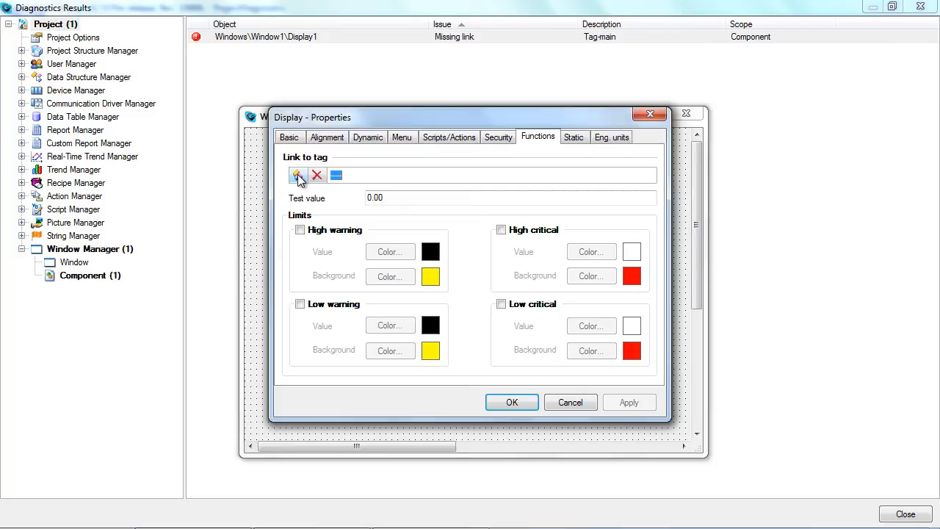
pyautogui.click(299, 174)
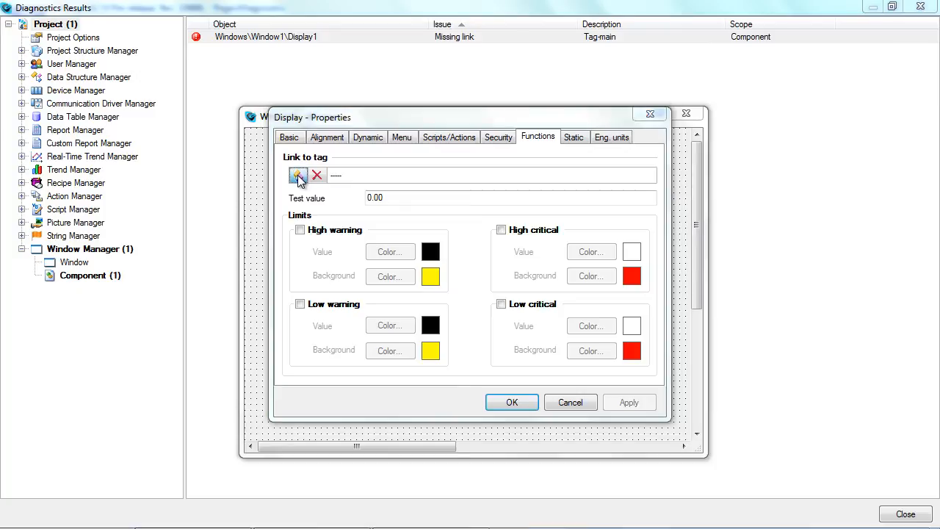
pyautogui.click(298, 175)
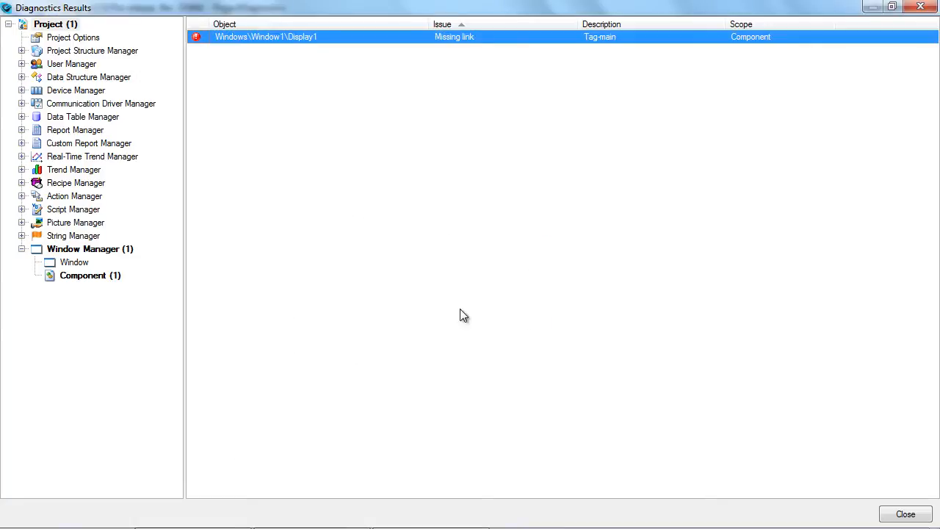
# Step: Rerun Perform Scope Diagnostics on the whole project and close the empty results
pyautogui.rightClick(47, 24)
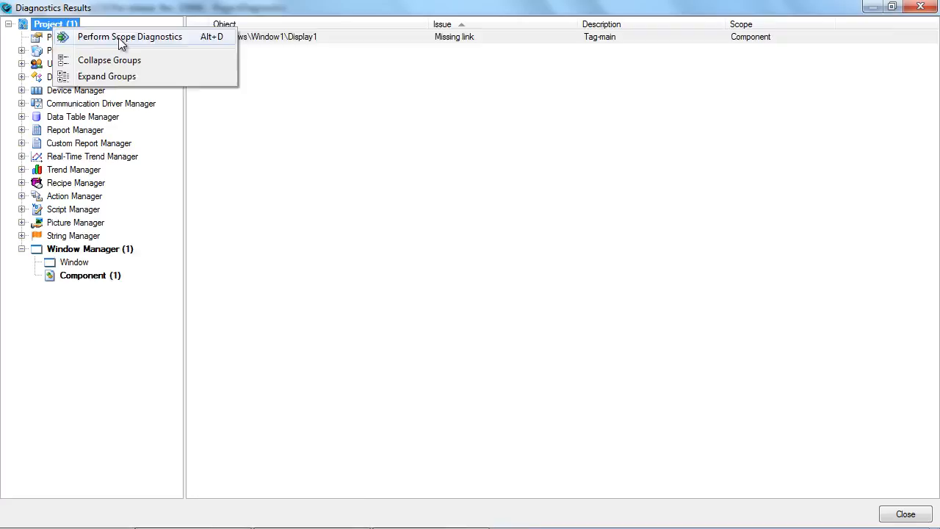
pyautogui.click(130, 36)
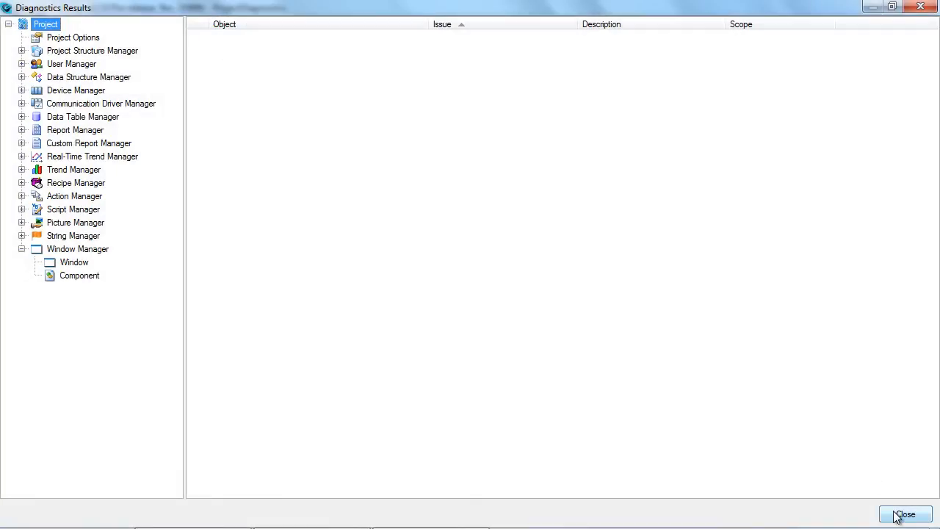
pyautogui.click(905, 513)
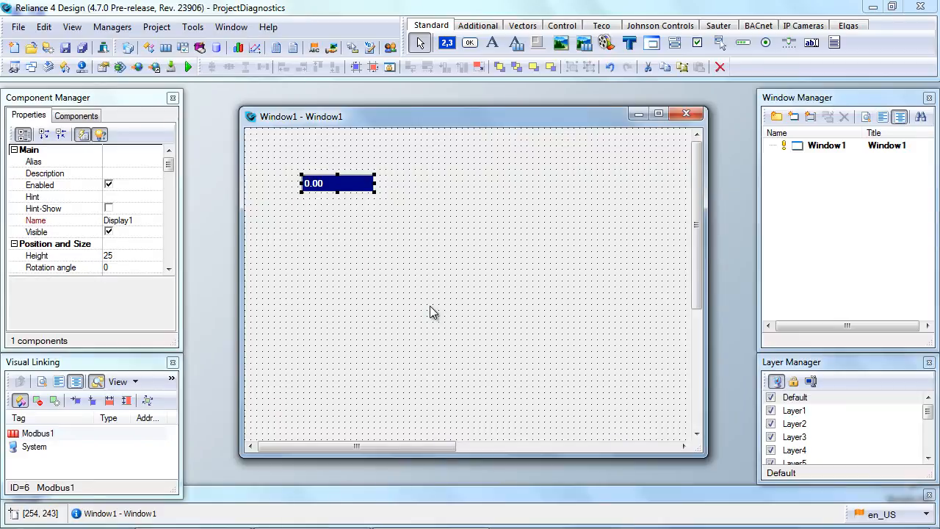
pyautogui.moveTo(430, 310)
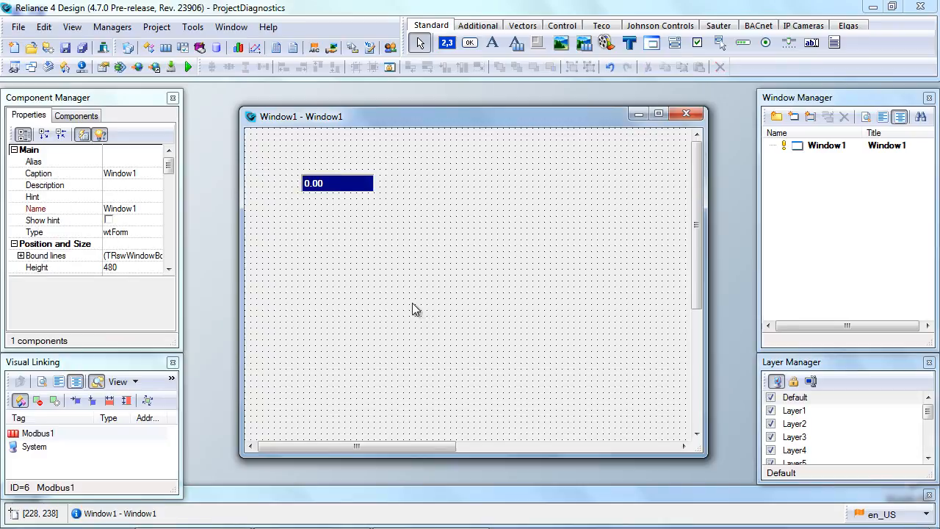
# Step: Delete the Temperature1 tag from Modbus1 and close Device Manager with OK
pyautogui.click(111, 27)
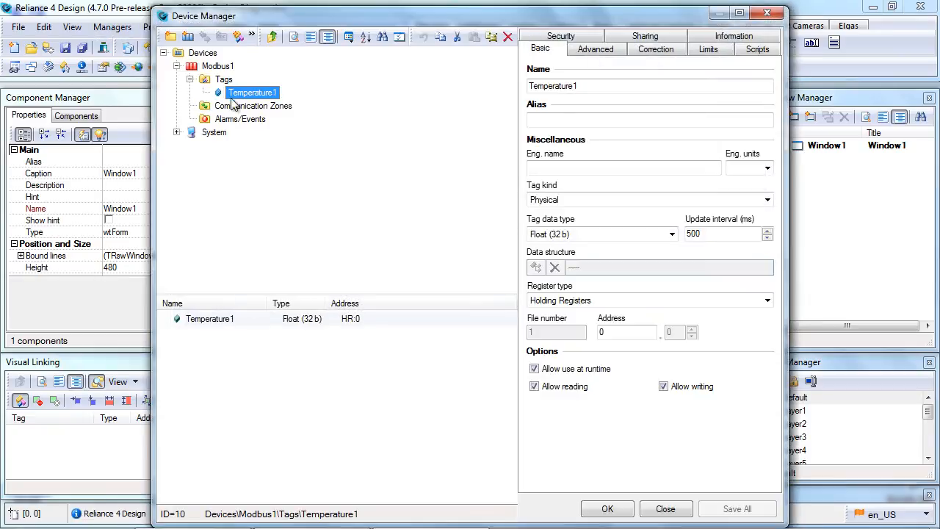
pyautogui.rightClick(252, 92)
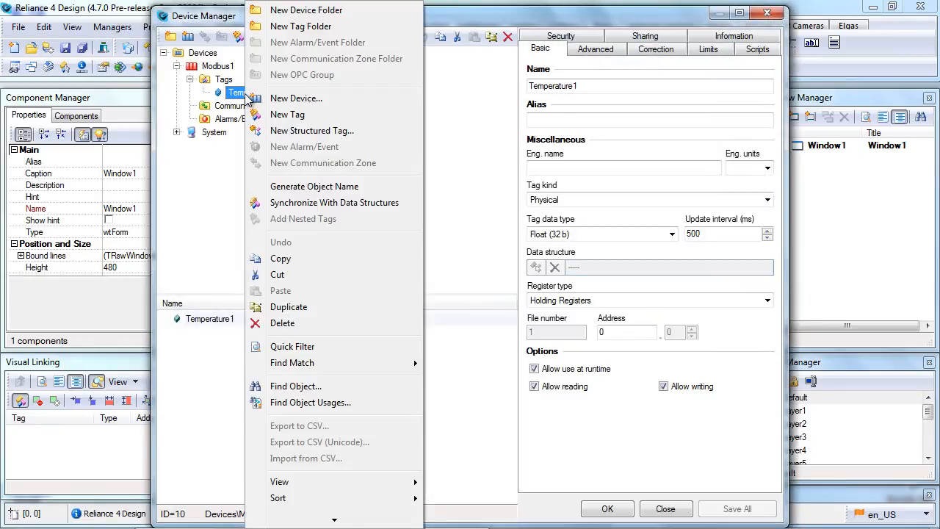
pyautogui.click(282, 323)
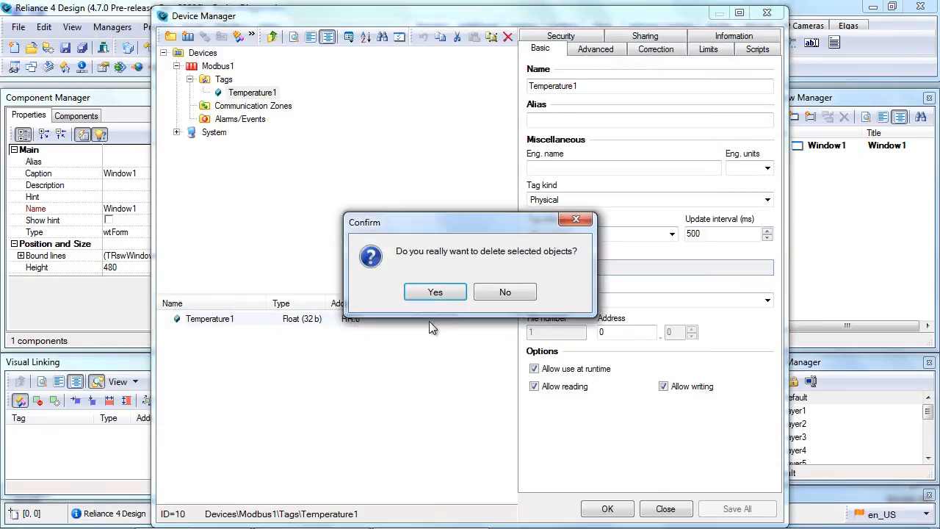
pyautogui.click(434, 291)
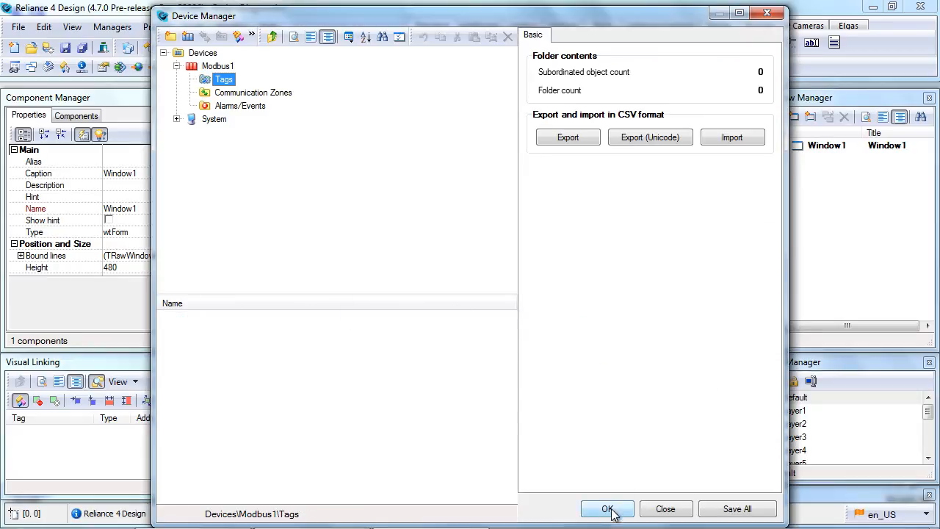
pyautogui.click(606, 509)
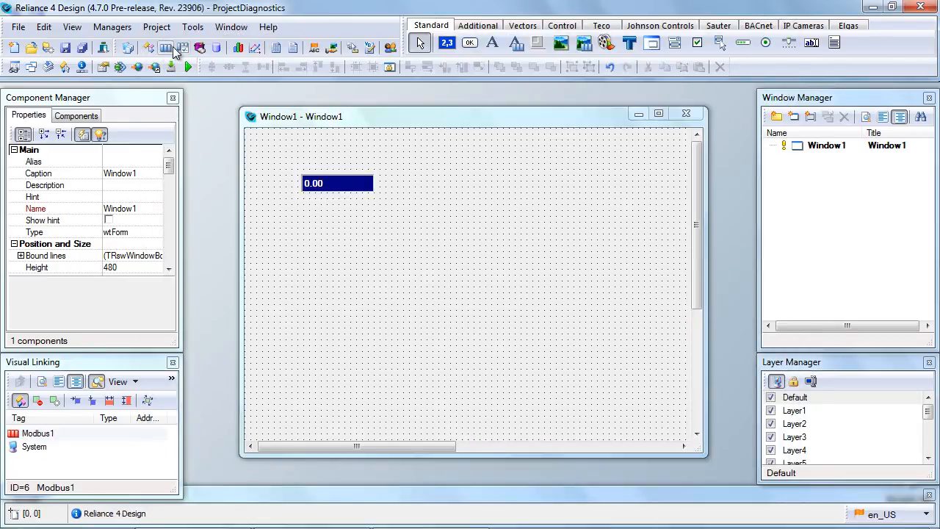
# Step: Run Perform Diagnostics with default settings and show the two resulting issues
pyautogui.click(157, 27)
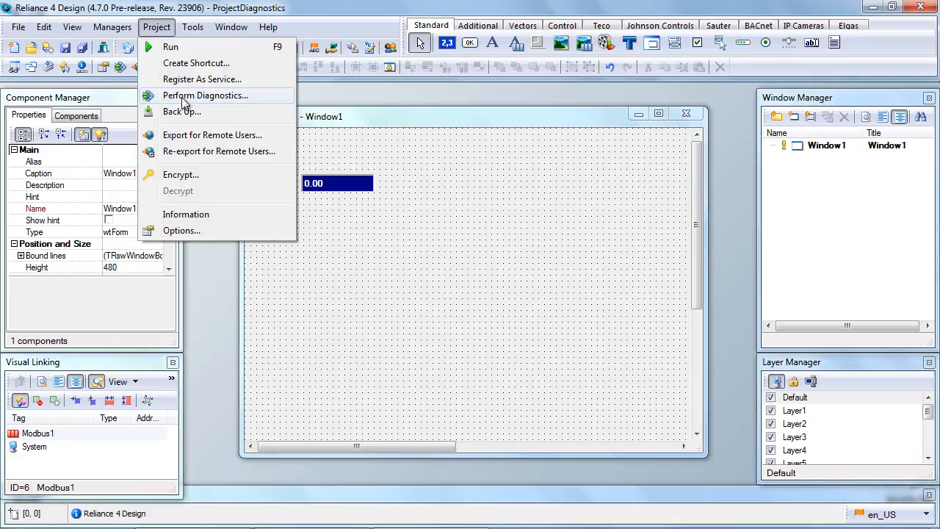
pyautogui.click(205, 94)
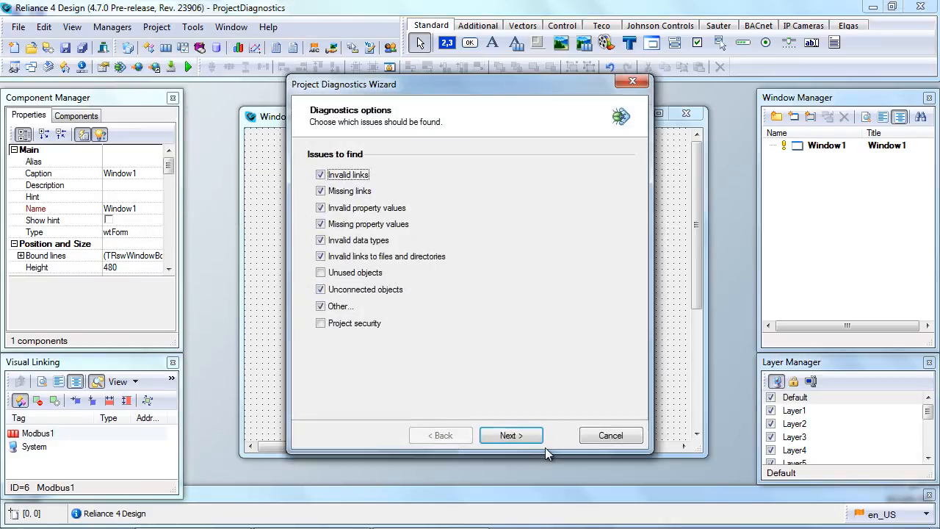
pyautogui.click(511, 435)
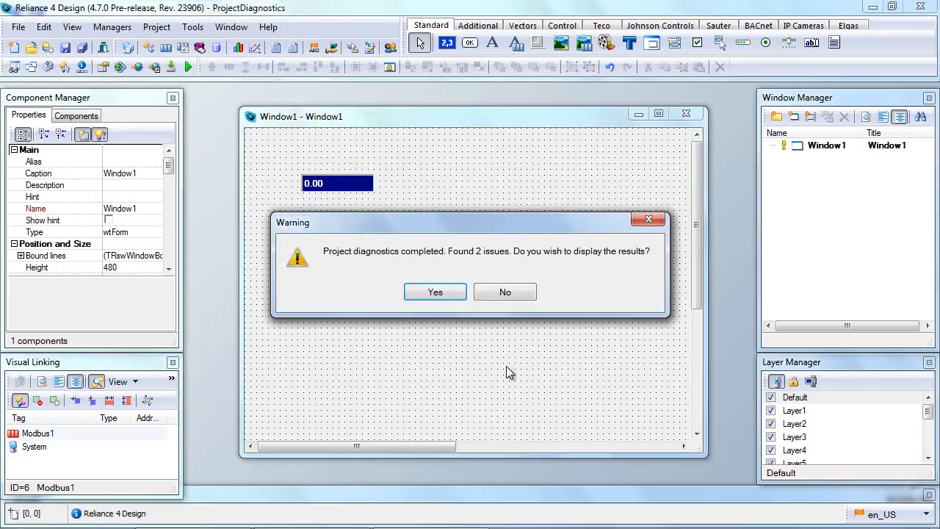
pyautogui.moveTo(463, 271)
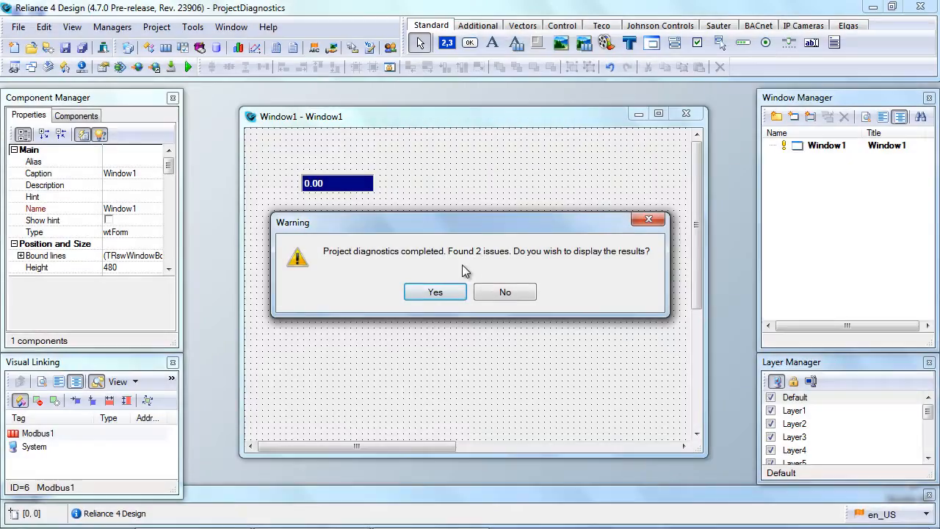
pyautogui.click(435, 292)
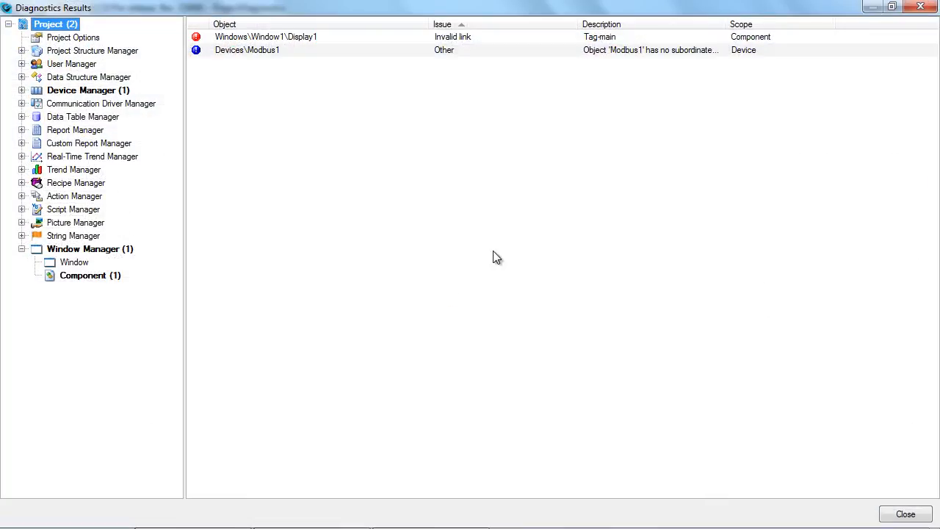
pyautogui.moveTo(663, 57)
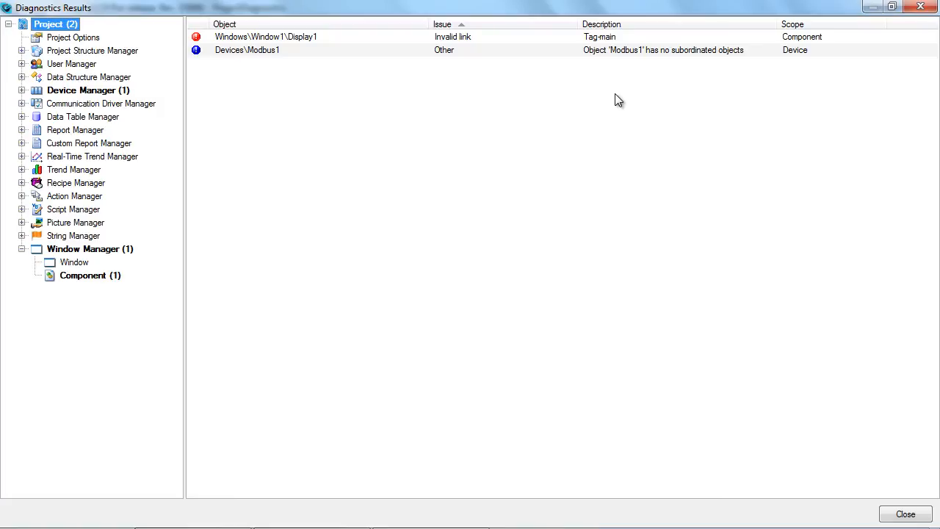
pyautogui.moveTo(620, 77)
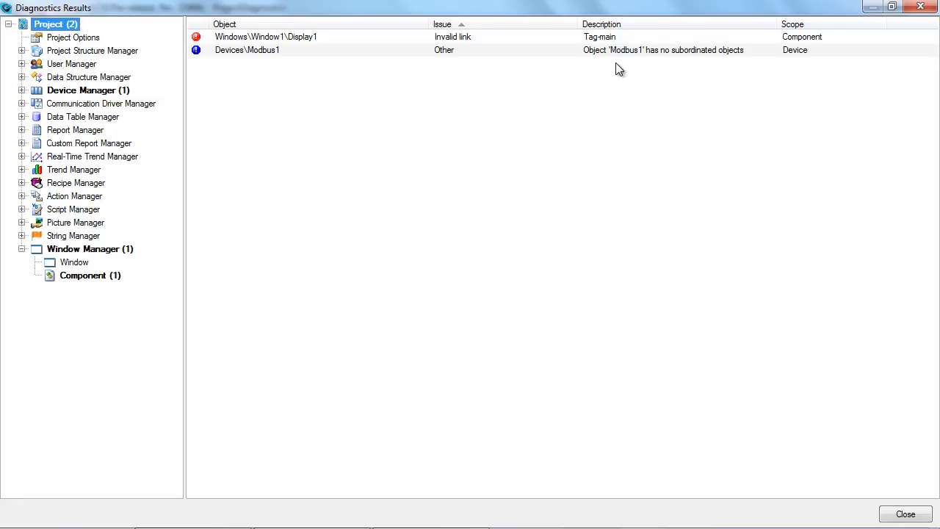
# Step: Open Modbus1 from its issue and add a new tag with a chosen data type
pyautogui.doubleClick(247, 49)
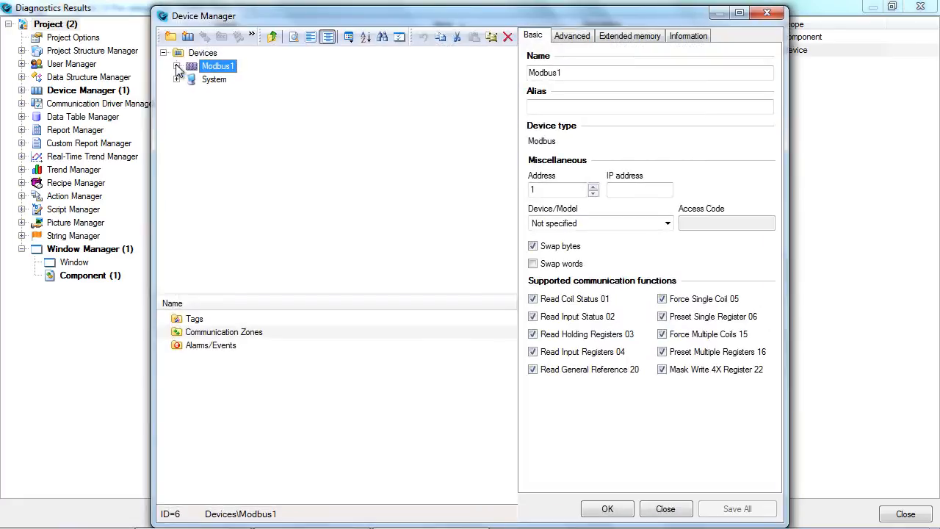
pyautogui.click(178, 65)
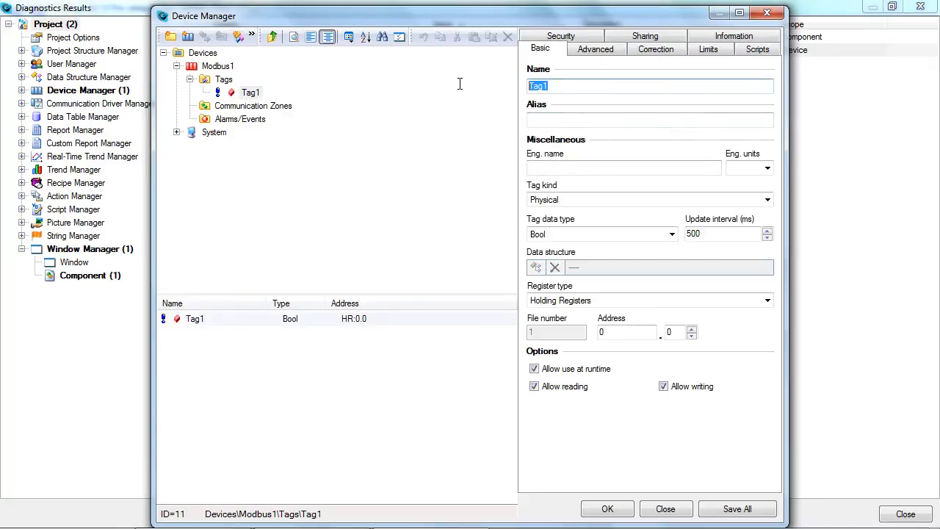
pyautogui.write('Tem')
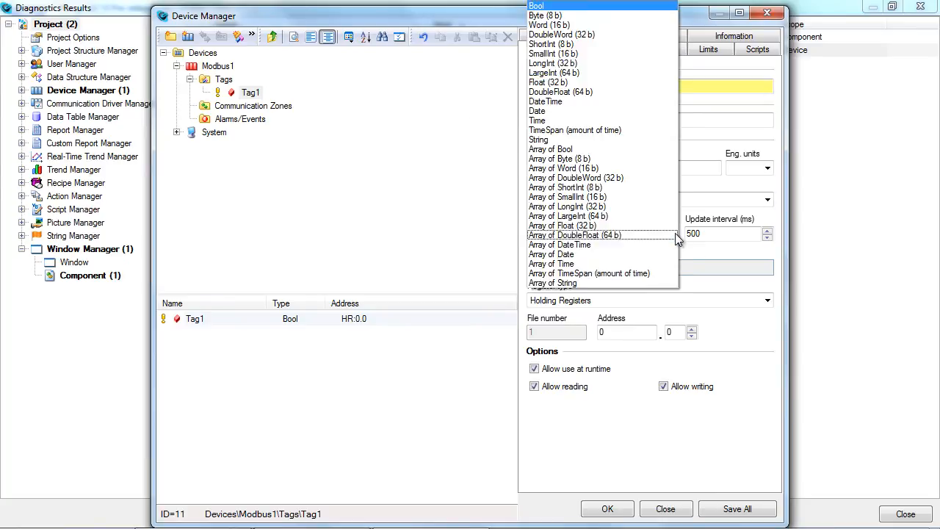
pyautogui.click(548, 81)
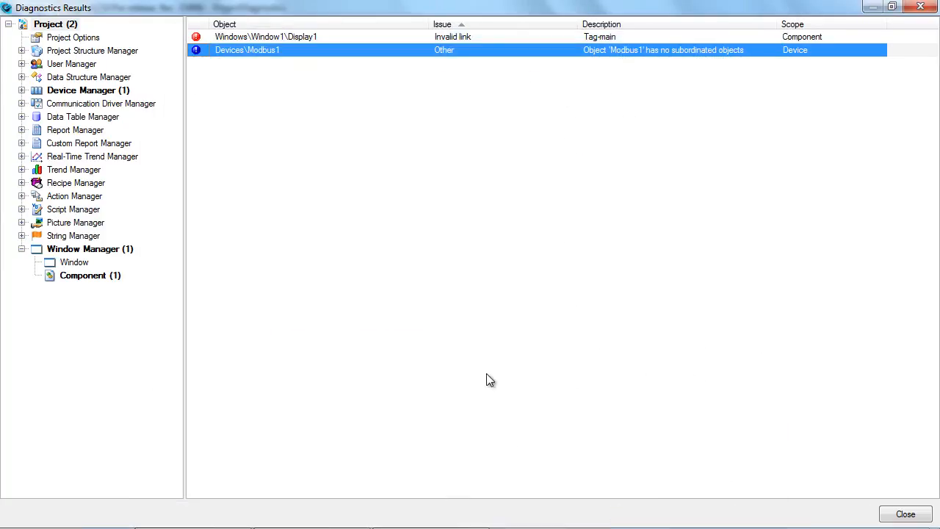
# Step: Rerun Perform Scope Diagnostics on Project, leaving only Display1's invalid link
pyautogui.rightClick(47, 24)
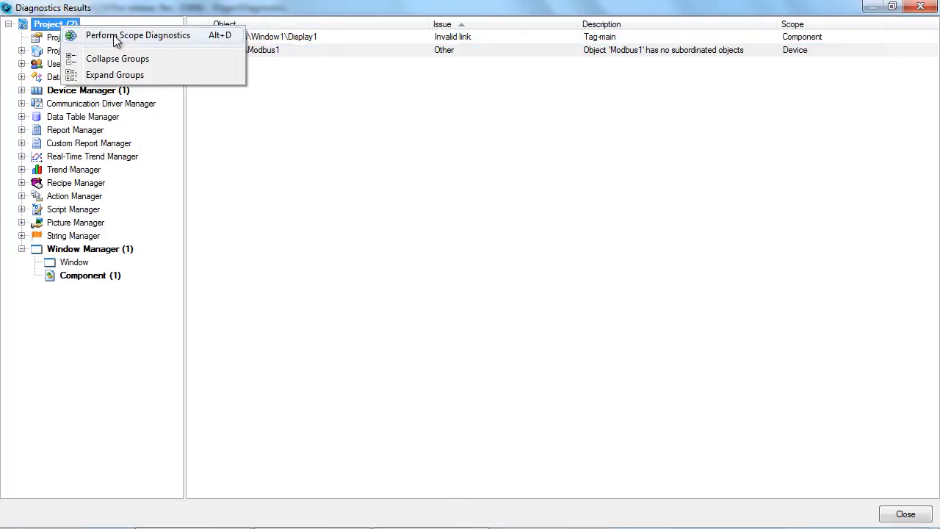
pyautogui.click(138, 35)
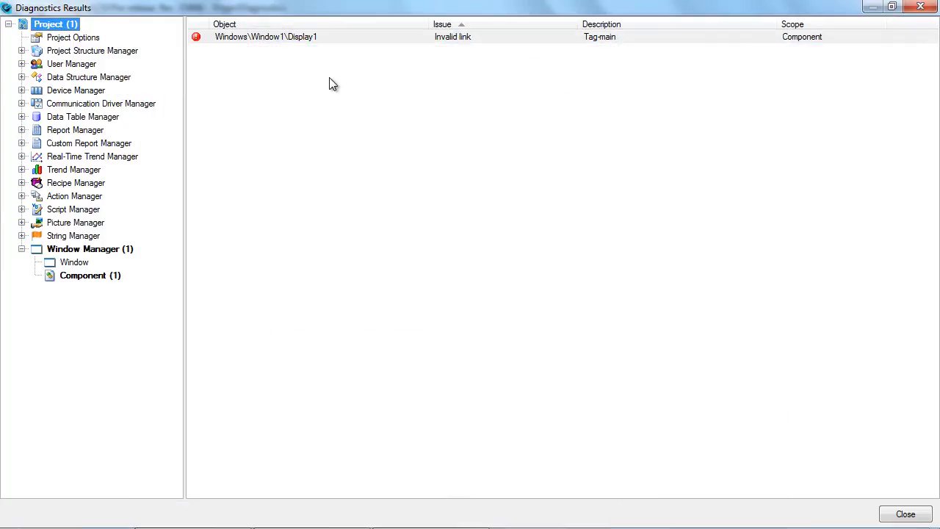
pyautogui.moveTo(394, 44)
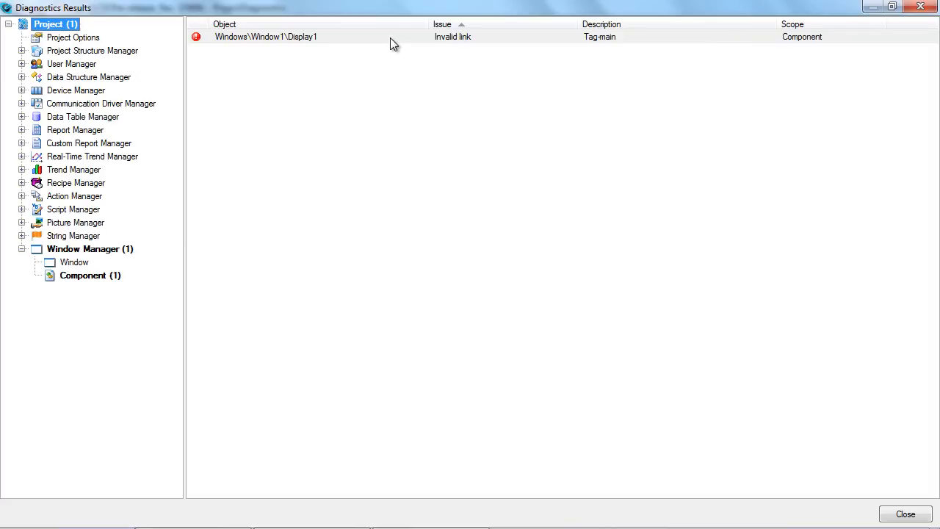
# Step: Open Display1 from its issue, cancel tag selection, and close Display Properties with OK
pyautogui.doubleClick(265, 37)
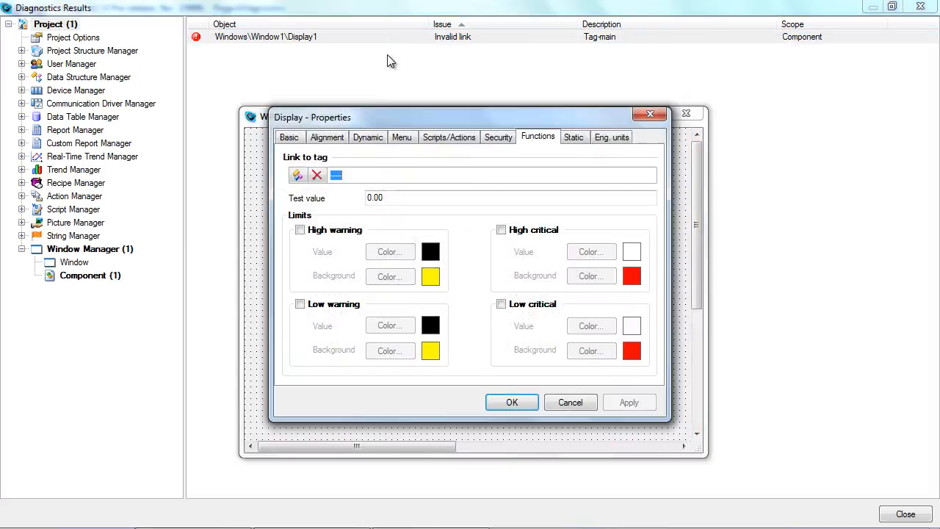
pyautogui.click(298, 175)
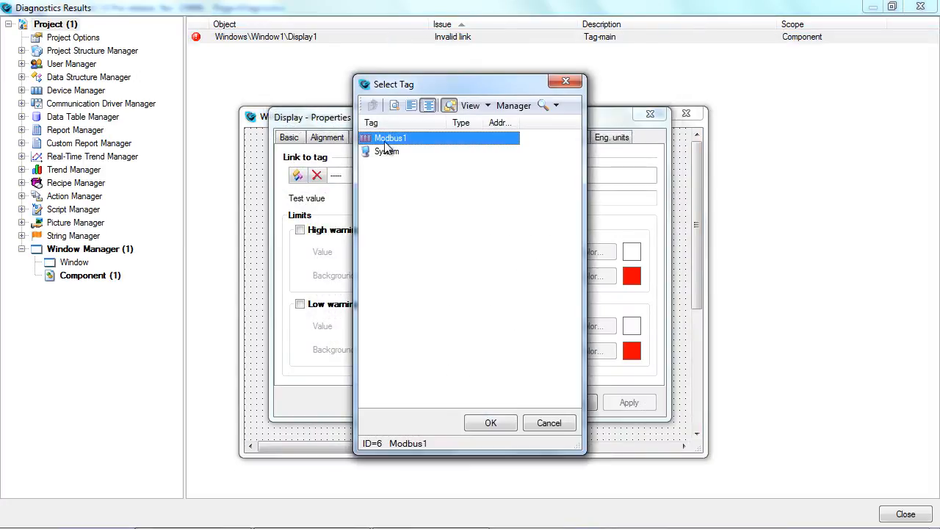
pyautogui.click(491, 423)
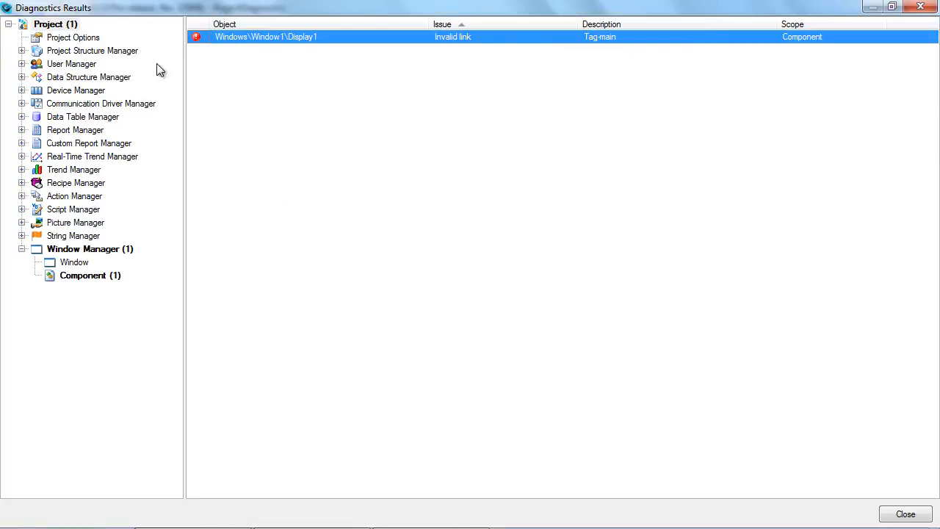
# Step: Run Perform Scope Diagnostics on the whole Project, confirm an empty issue list, and close it
pyautogui.rightClick(48, 23)
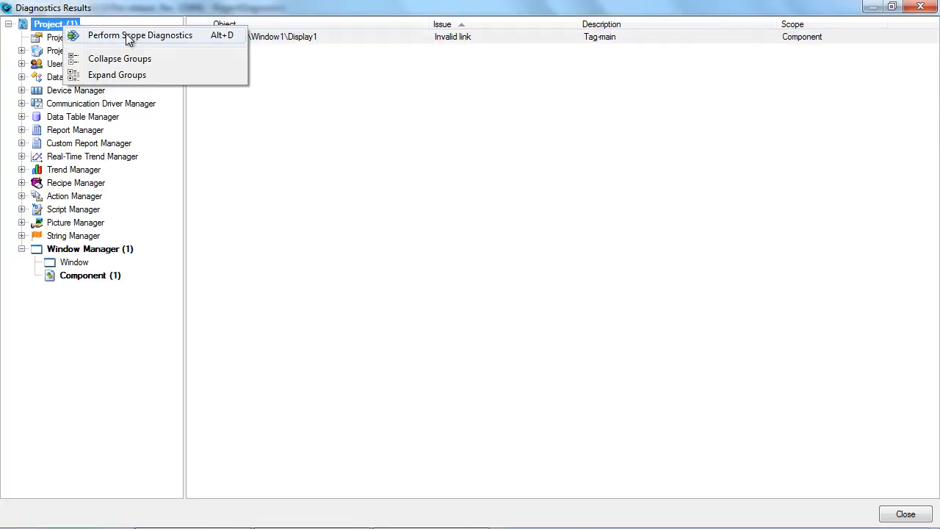
pyautogui.click(139, 35)
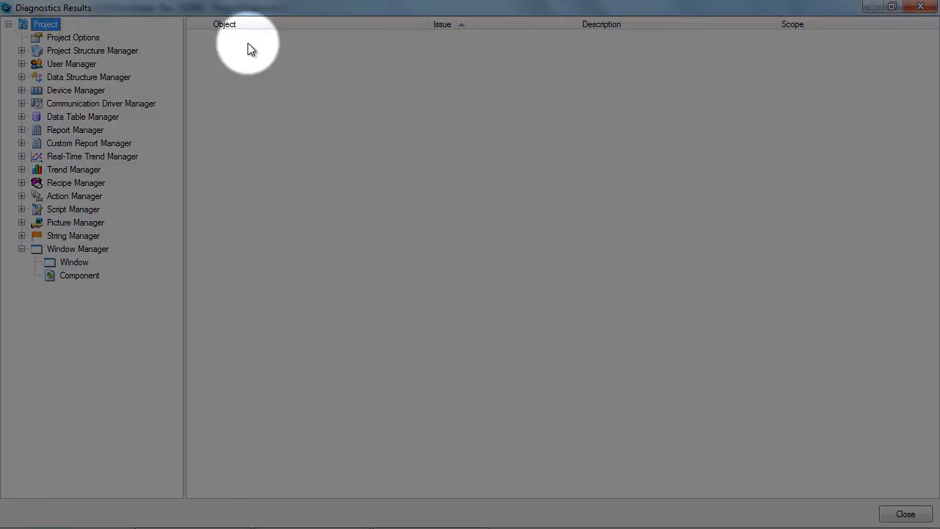
pyautogui.moveTo(868, 493)
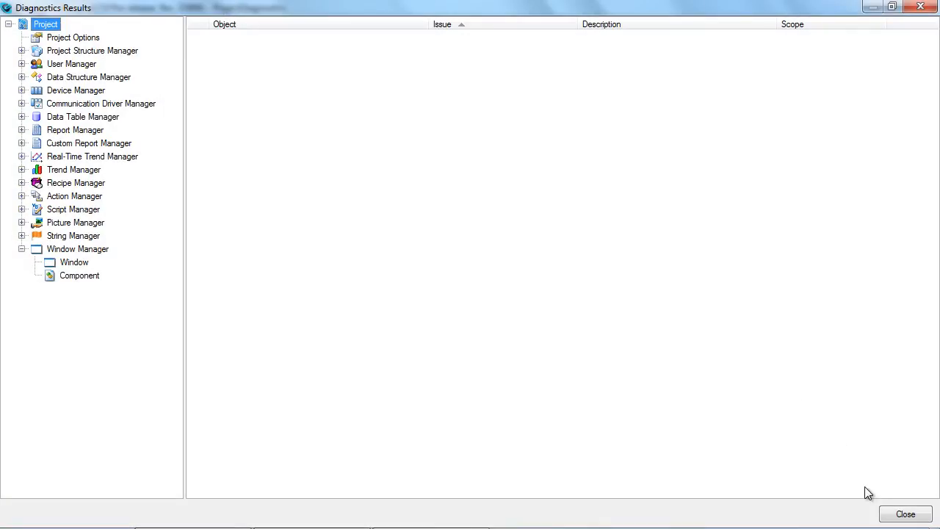
pyautogui.click(905, 513)
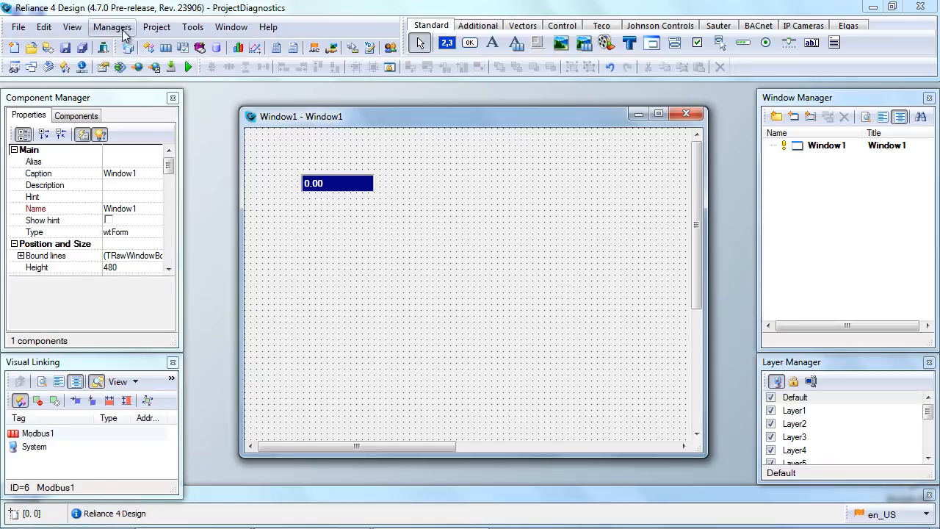
pyautogui.click(111, 27)
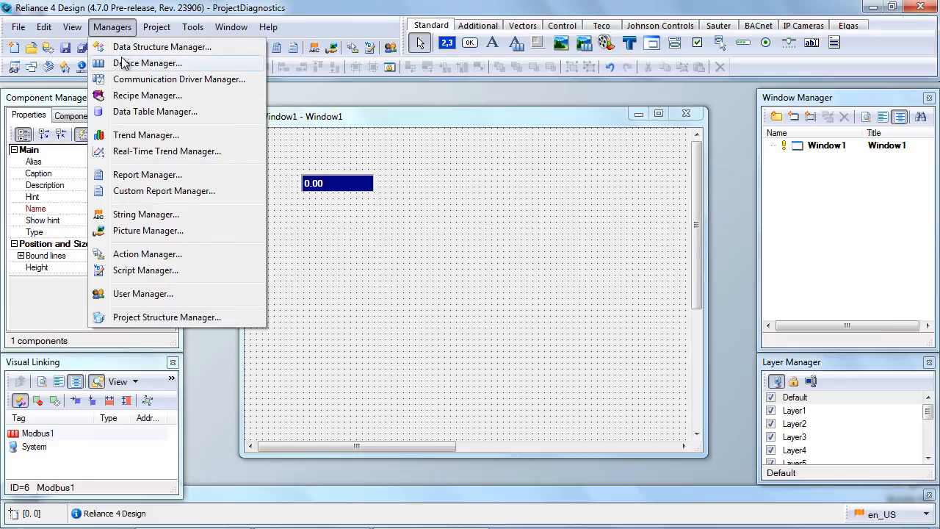
pyautogui.click(148, 63)
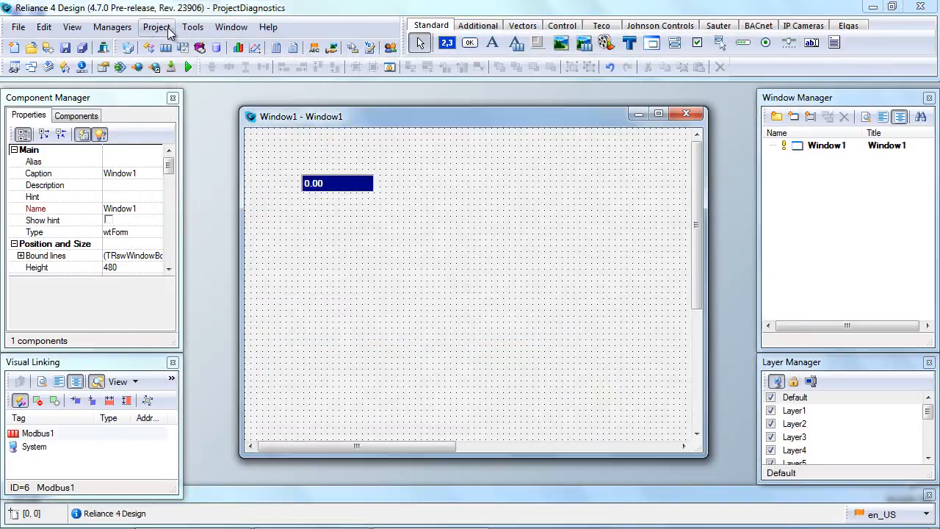
# Step: Run project diagnostics with Unused objects checked on all scopes and display the two issues
pyautogui.click(156, 27)
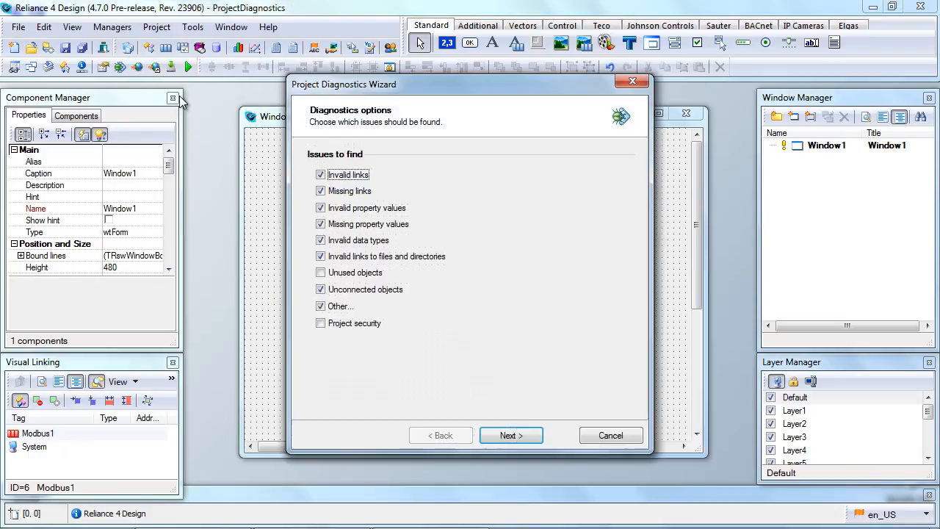
pyautogui.click(320, 273)
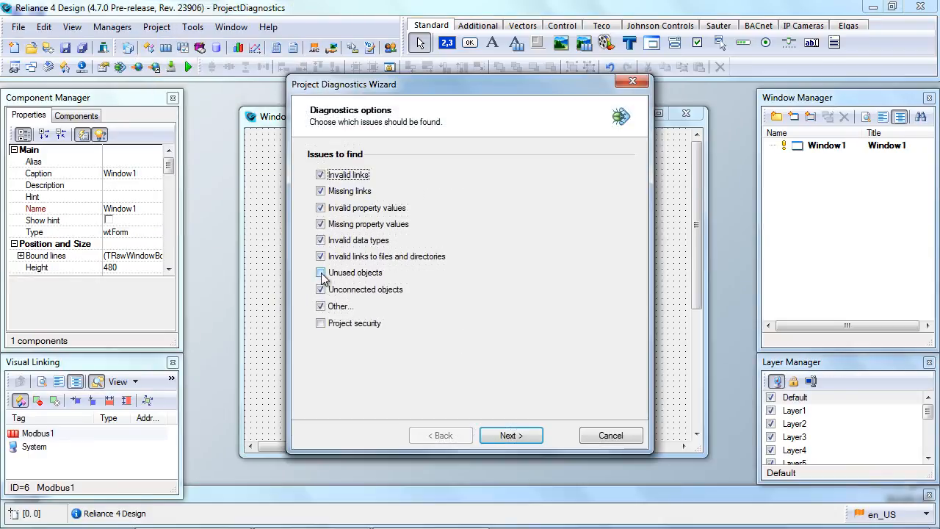
pyautogui.click(320, 273)
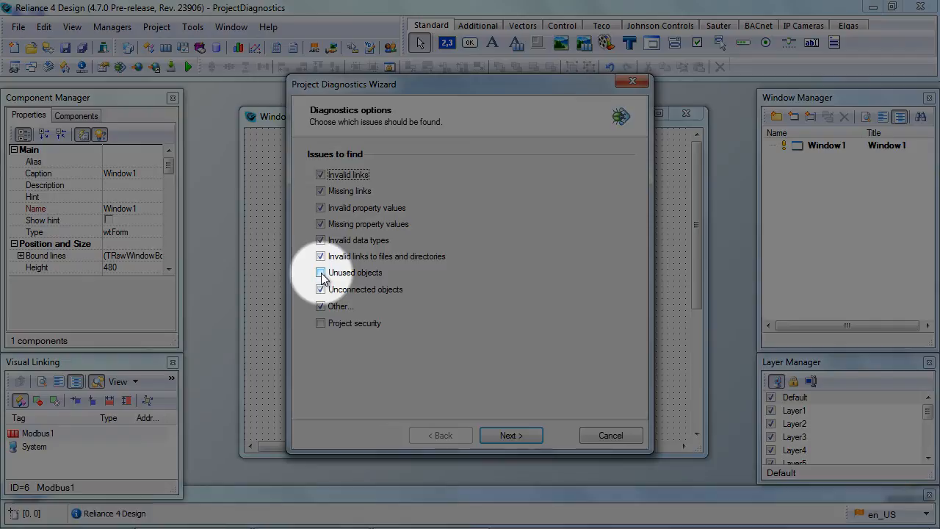
pyautogui.click(320, 272)
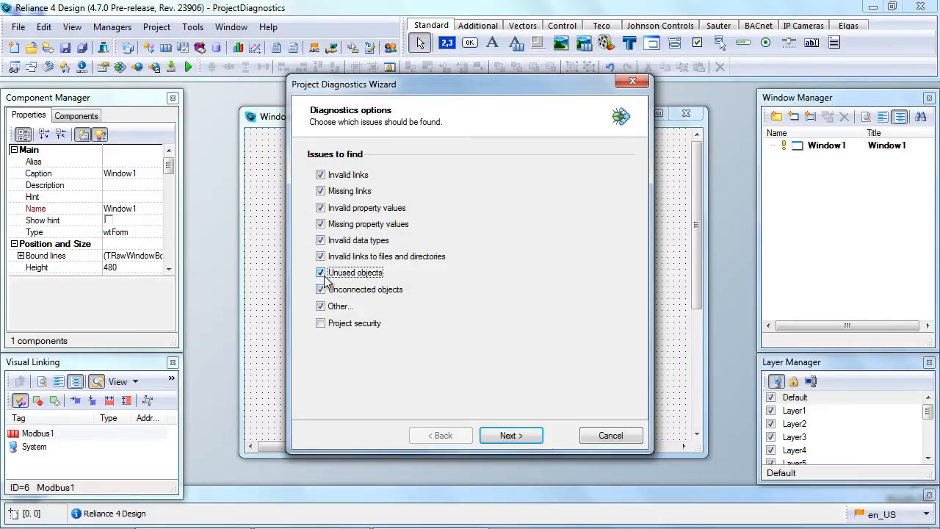
pyautogui.click(510, 434)
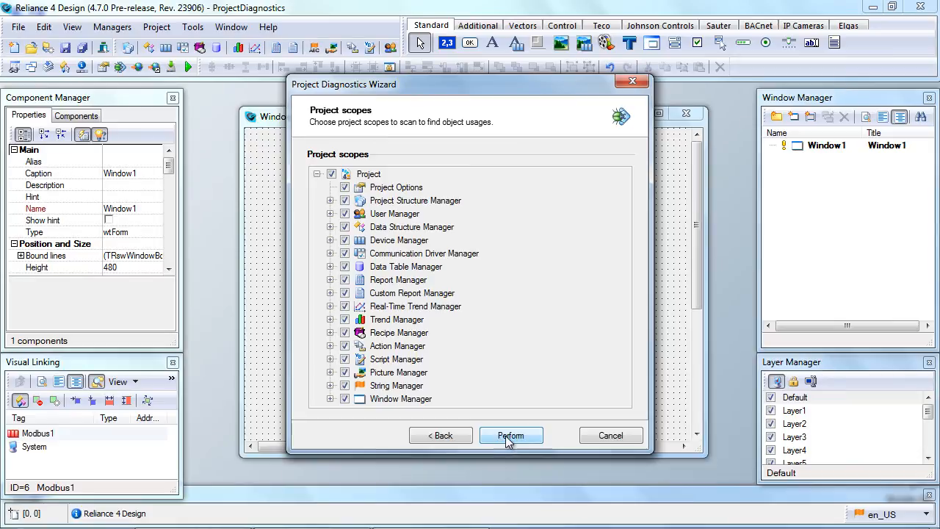
pyautogui.click(510, 435)
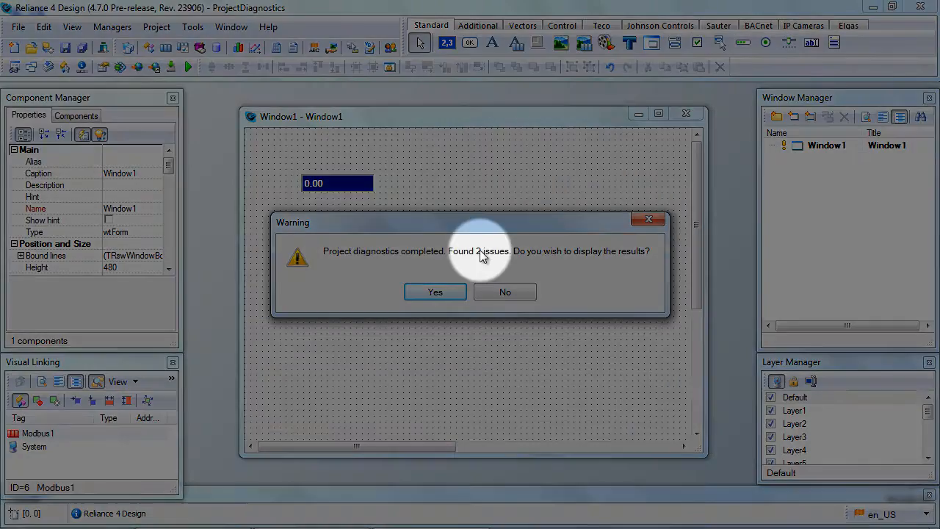
pyautogui.click(435, 291)
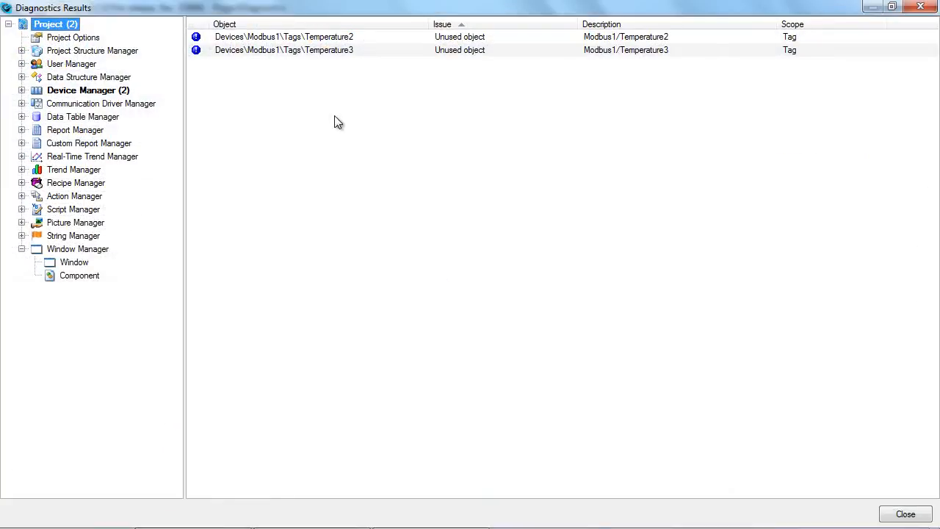
# Step: Delete the unused tags Temperature2 and Temperature3 and close the diagnostics results
pyautogui.click(294, 50)
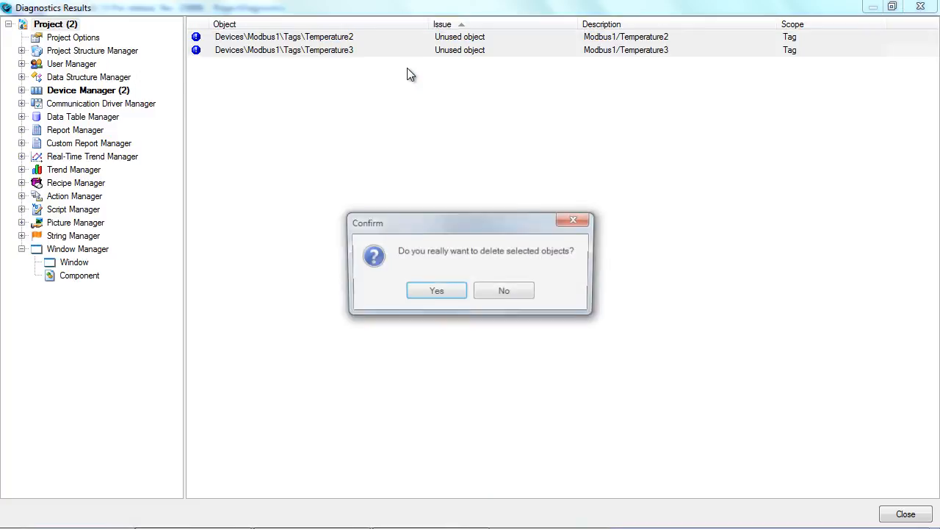
pyautogui.click(436, 290)
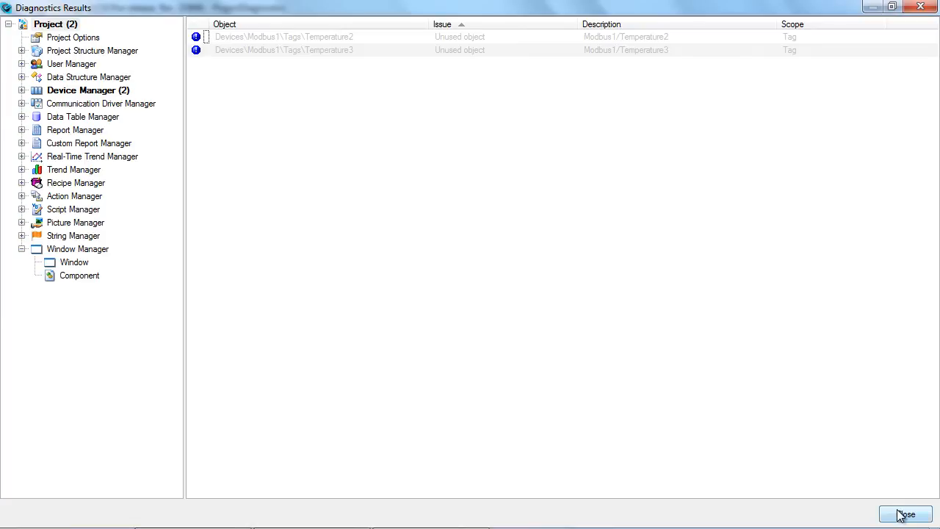
pyautogui.click(905, 513)
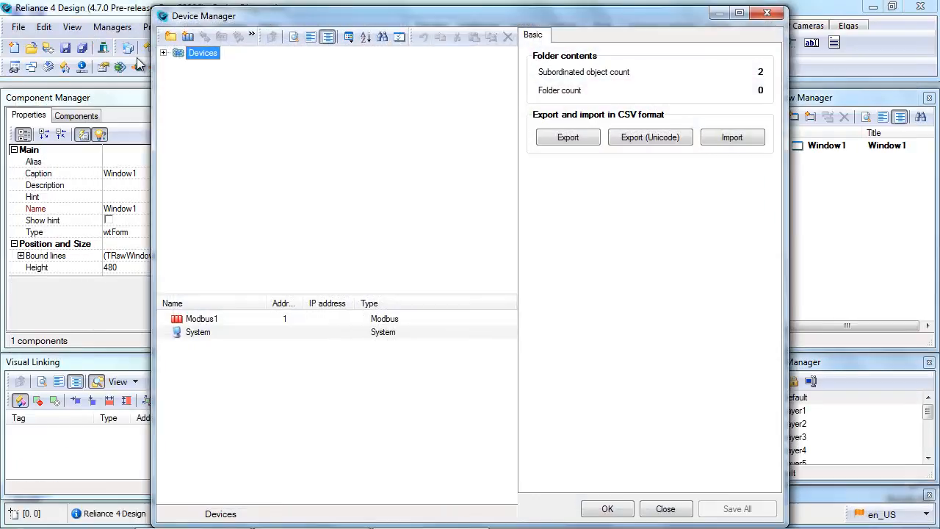
# Step: Verify in Device Manager that only Temperature1 remains under Modbus1 > Tags
pyautogui.click(163, 52)
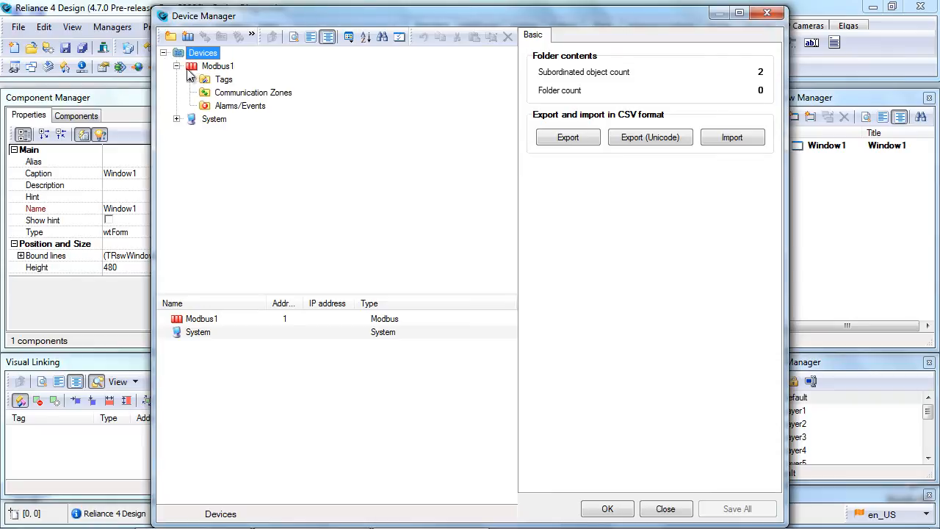
pyautogui.click(190, 79)
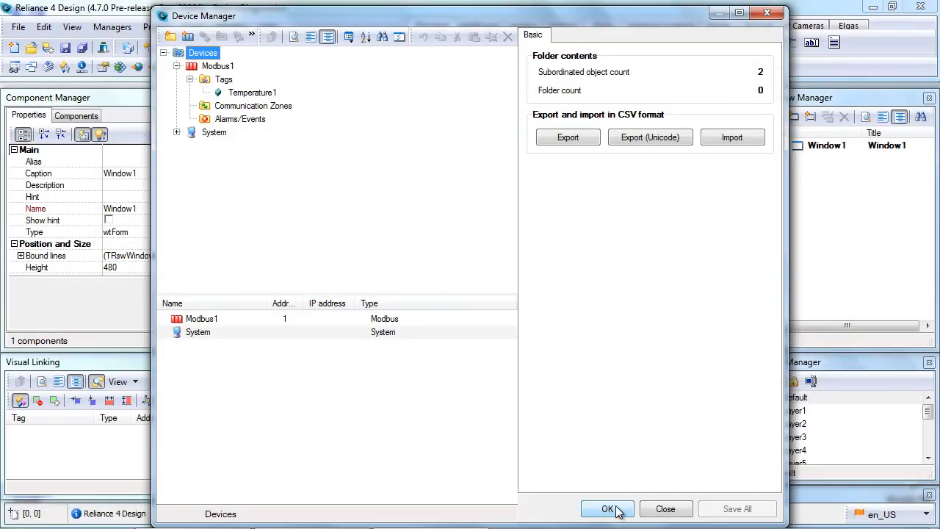
pyautogui.click(606, 509)
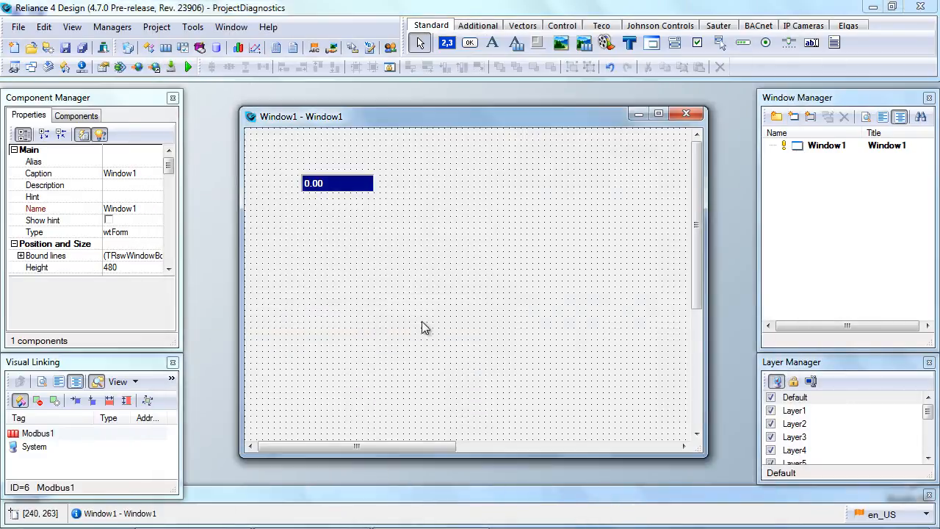
pyautogui.moveTo(417, 320)
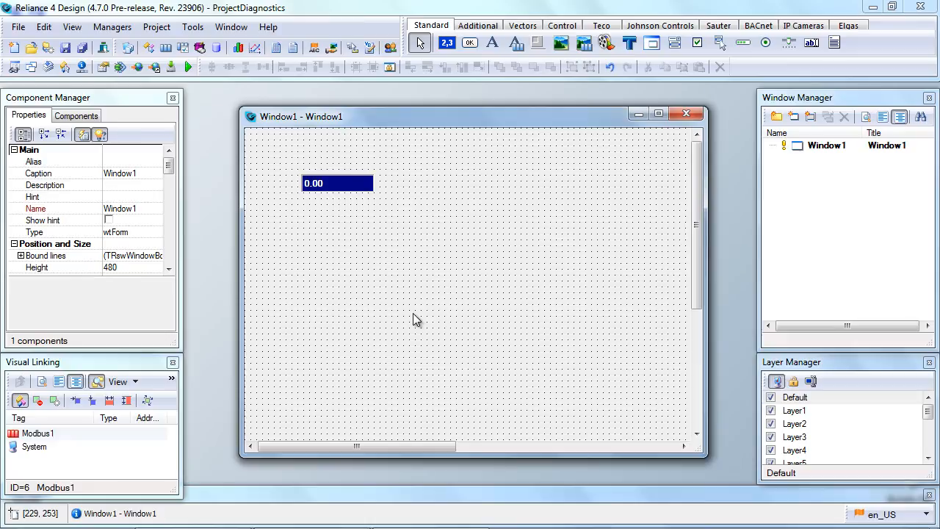
pyautogui.moveTo(390, 284)
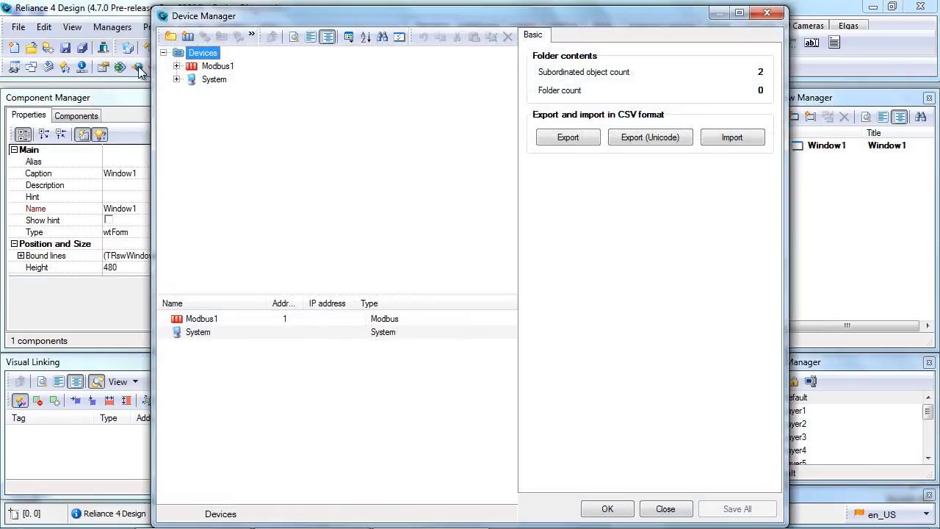
# Step: Open Find Object Usages for the Temperature1 tag under Modbus1 in Device Manager
pyautogui.click(177, 67)
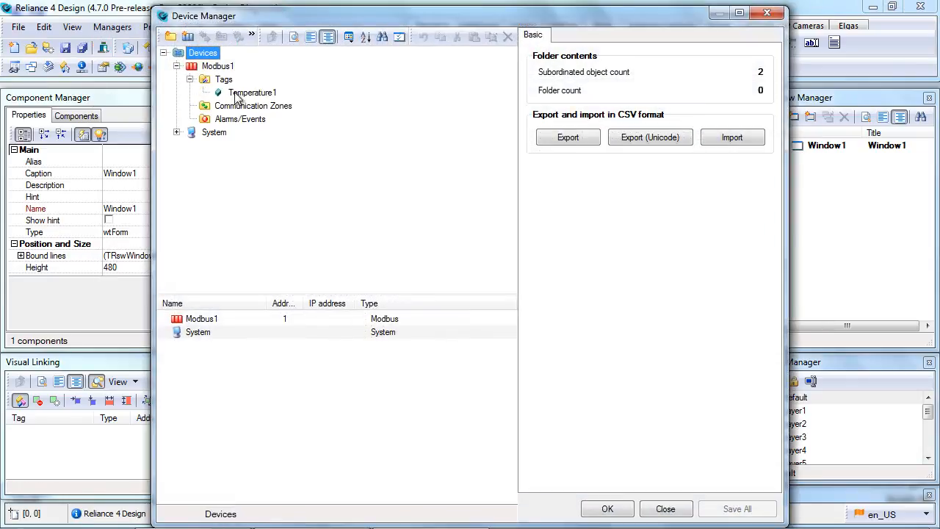
pyautogui.rightClick(252, 93)
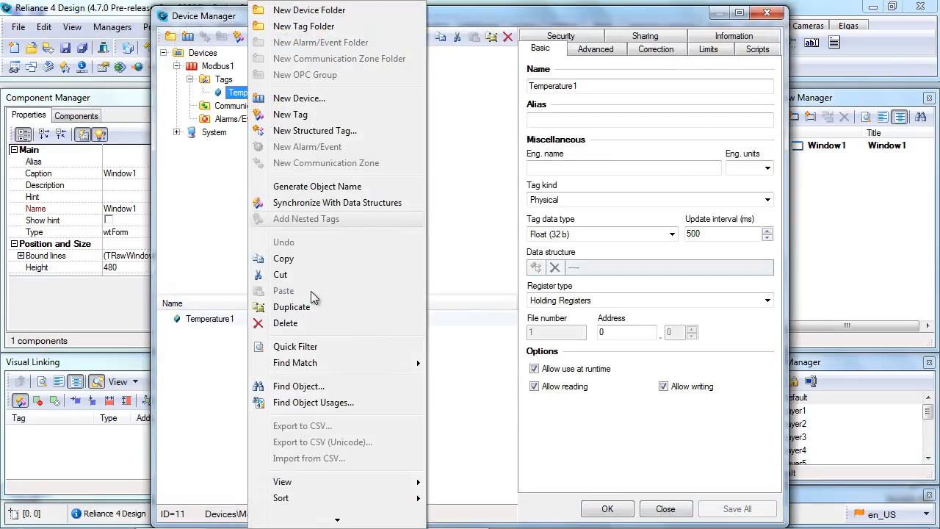
pyautogui.moveTo(313, 402)
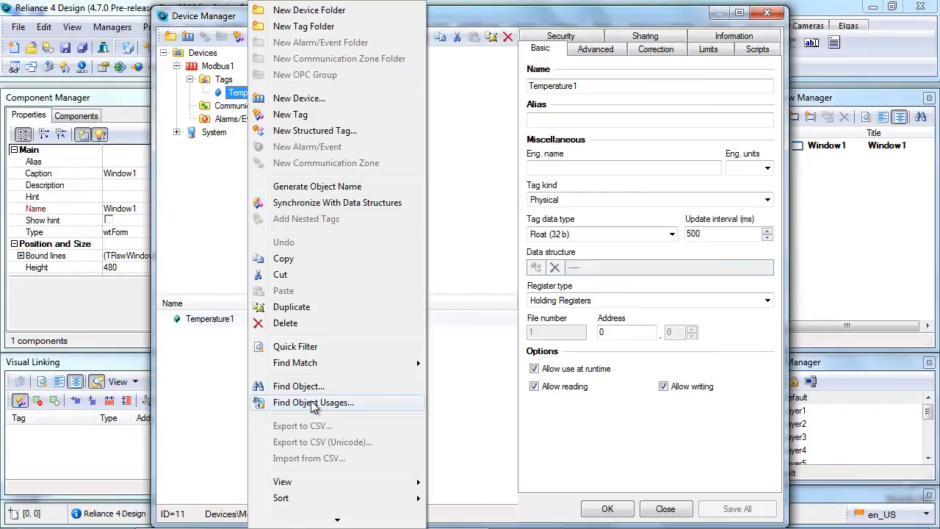
pyautogui.click(313, 402)
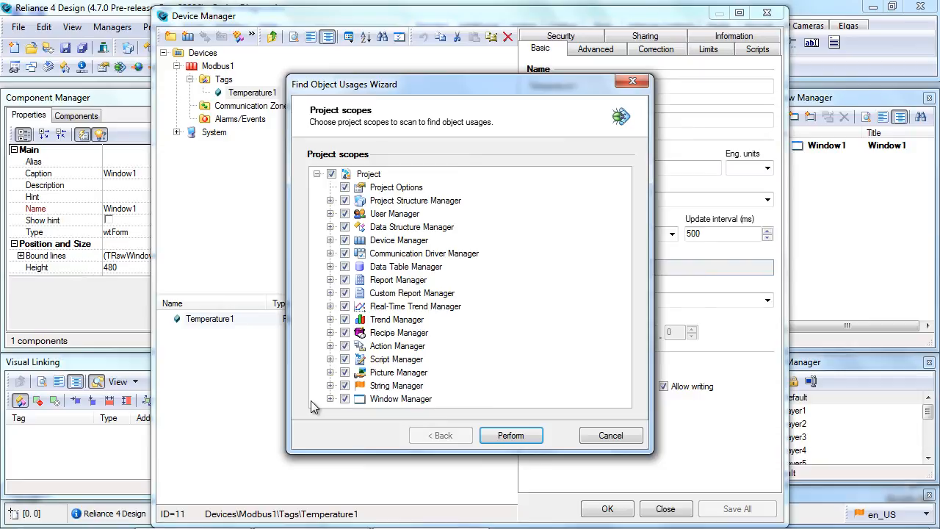
pyautogui.moveTo(455, 403)
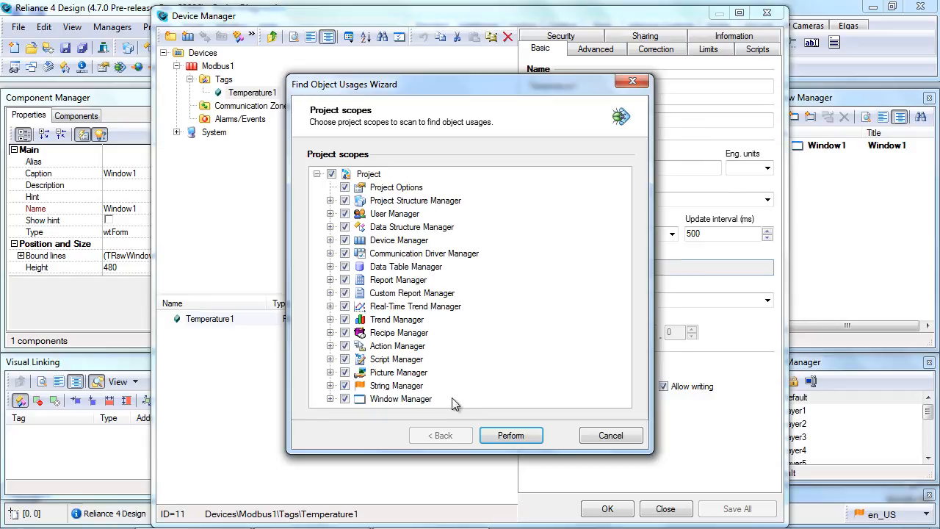
# Step: Search all scopes, show the Display1 usage in Window1, and check its properties
pyautogui.click(511, 435)
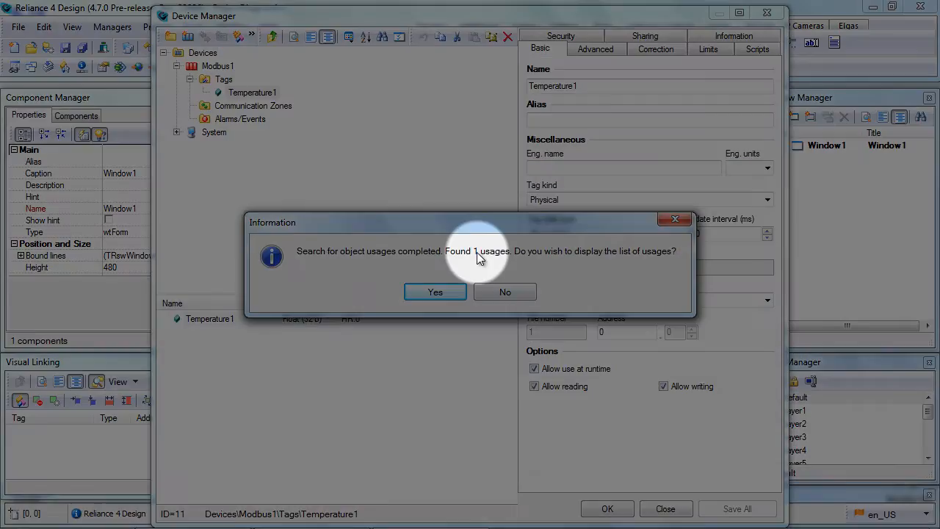
pyautogui.moveTo(478, 251)
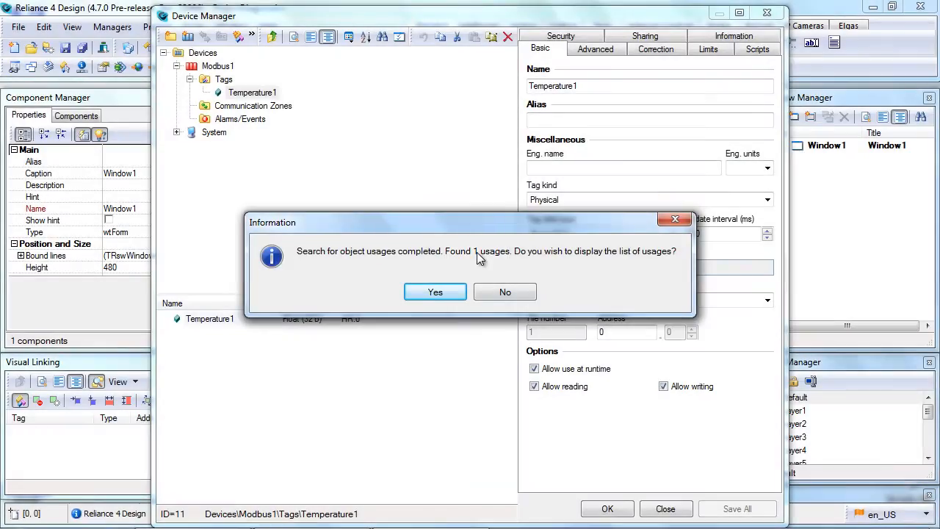
pyautogui.click(434, 292)
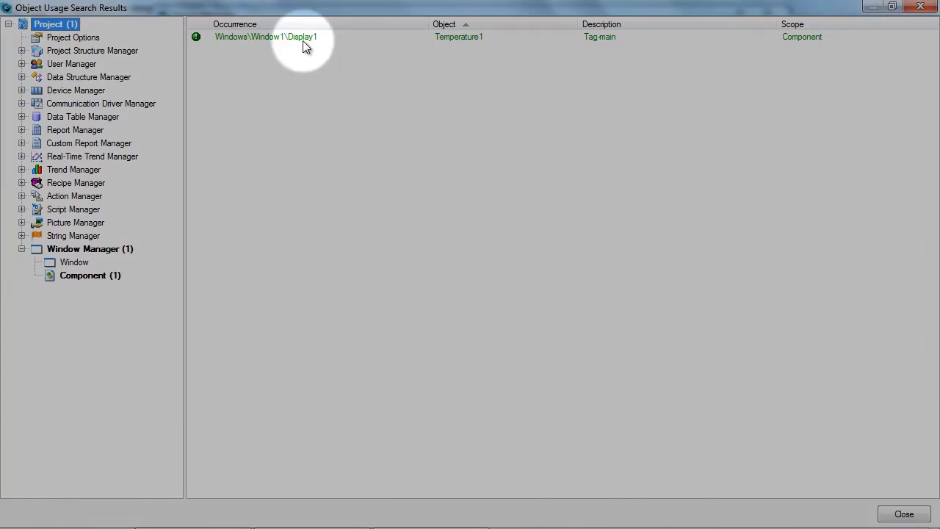
pyautogui.moveTo(270, 41)
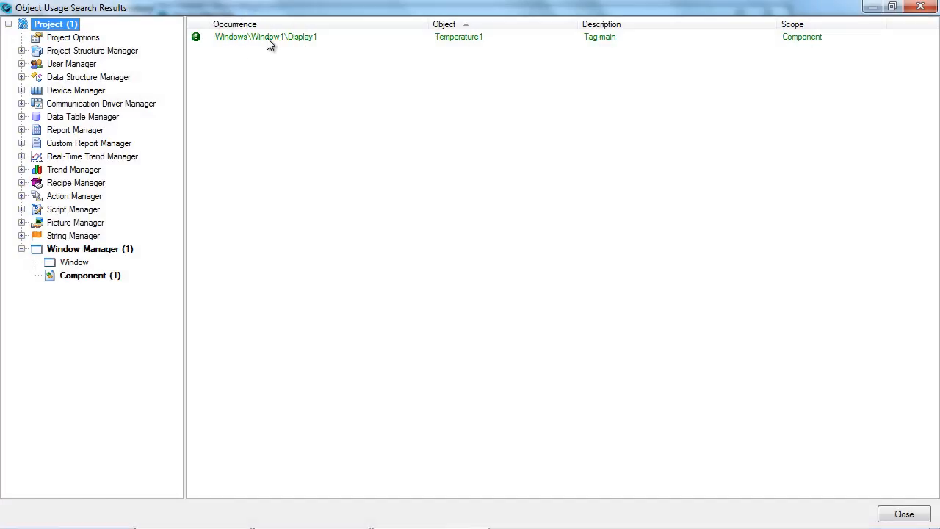
pyautogui.doubleClick(265, 37)
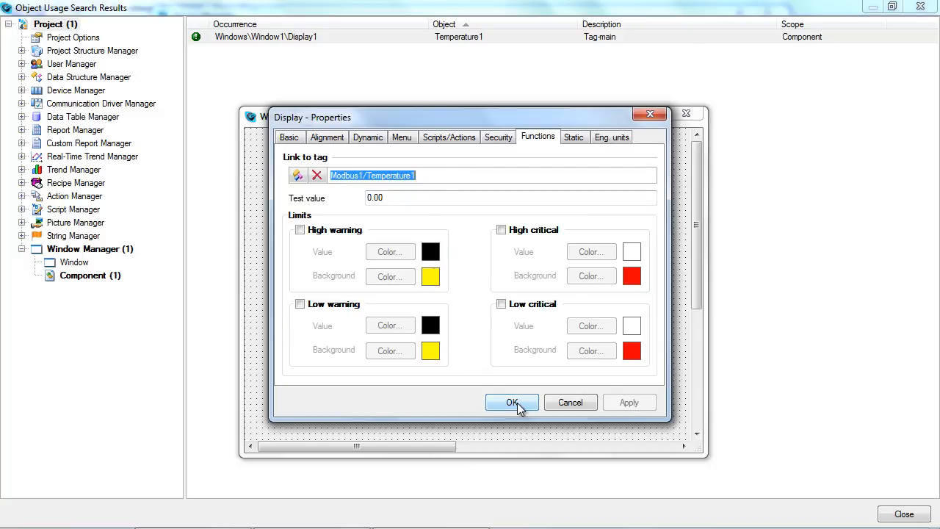
pyautogui.click(511, 403)
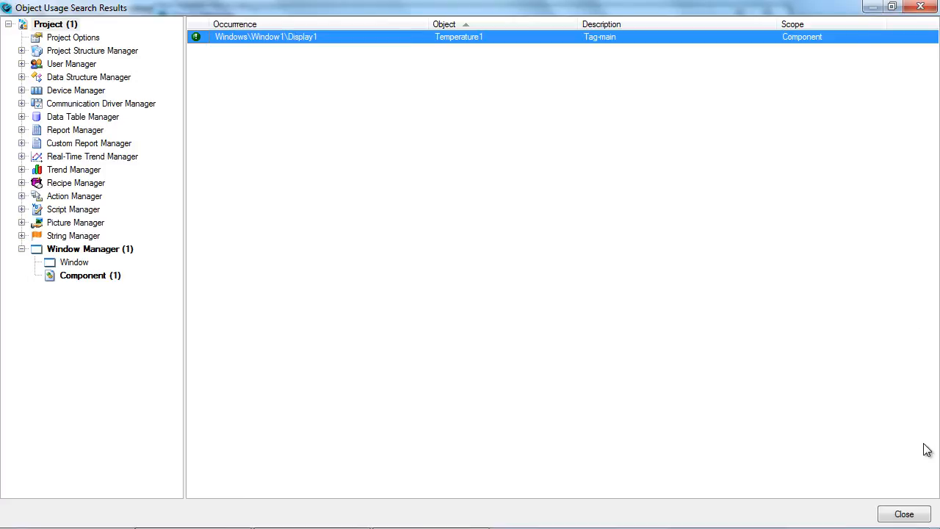
pyautogui.moveTo(923, 479)
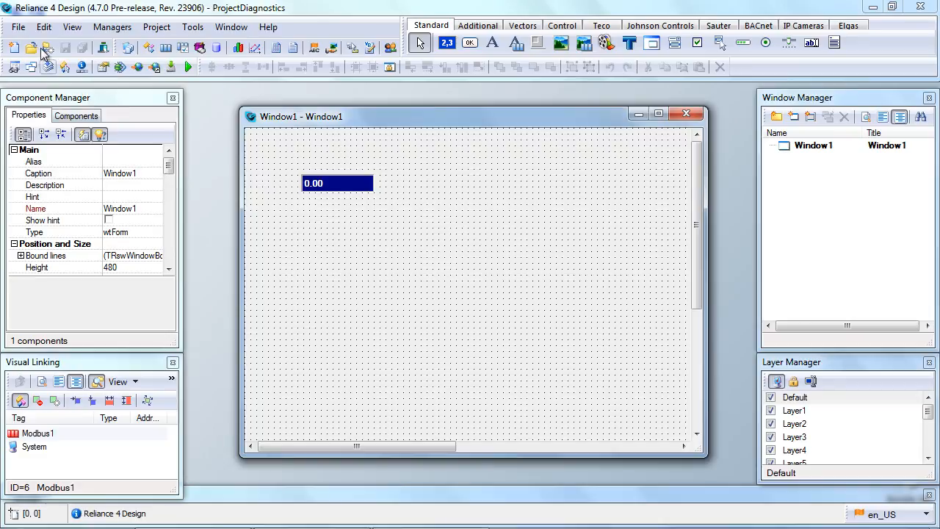
# Step: Close ProjectDiagnostics, open the Diagnostics.rp4 example project, and start Perform Diagnostics
pyautogui.click(18, 27)
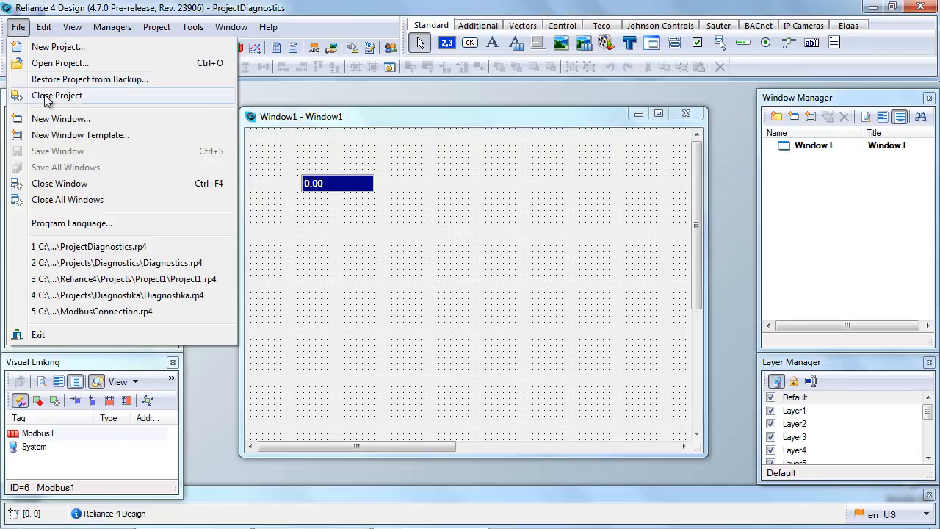
pyautogui.click(57, 95)
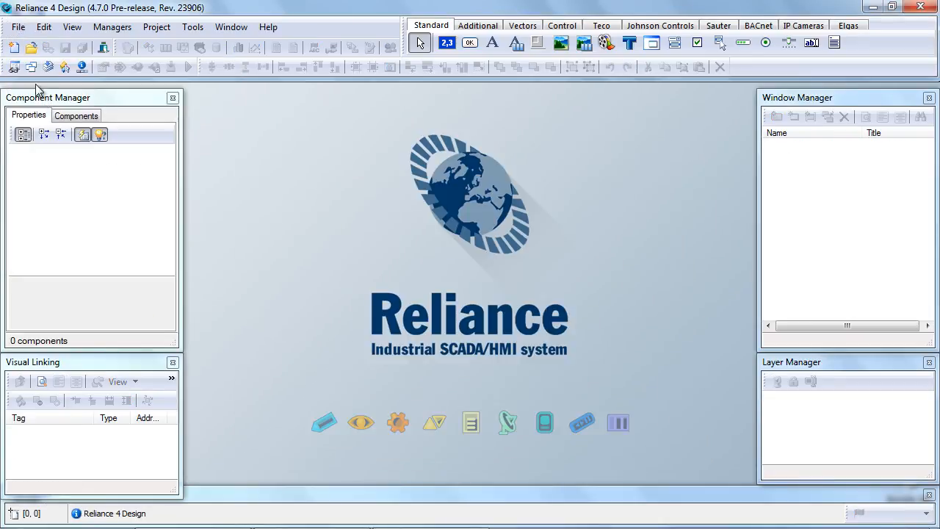
pyautogui.click(17, 28)
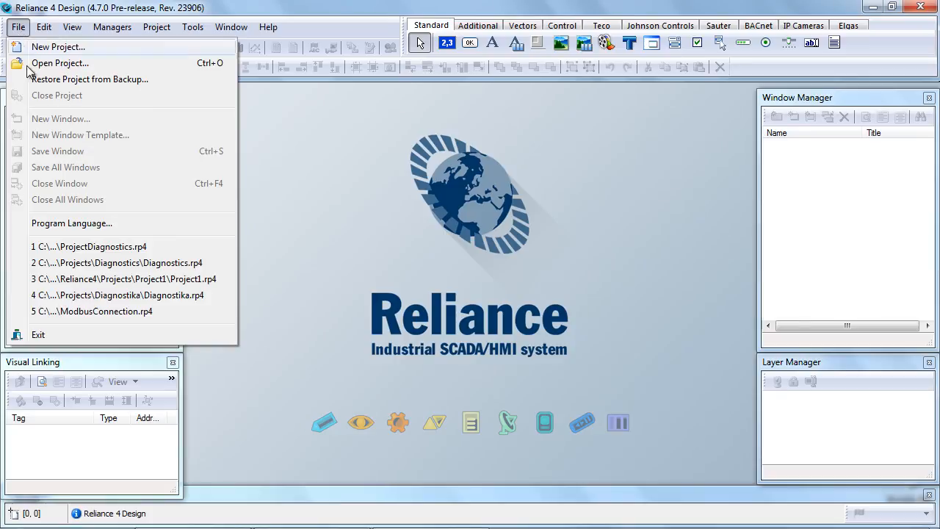
pyautogui.click(115, 262)
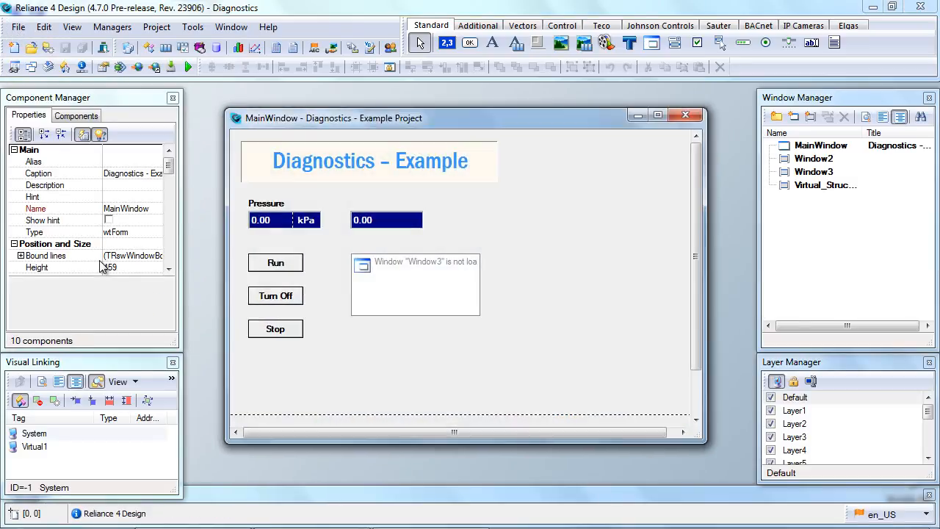
pyautogui.moveTo(415, 258)
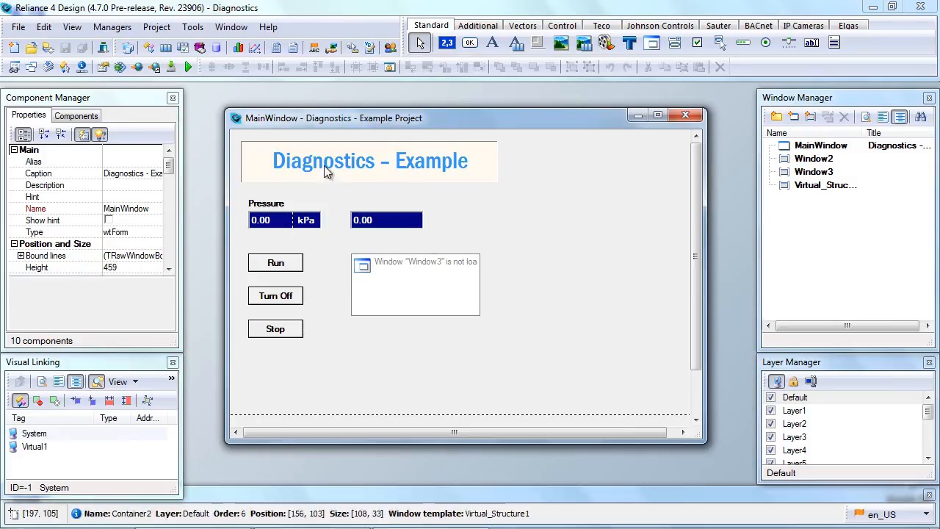
pyautogui.click(156, 27)
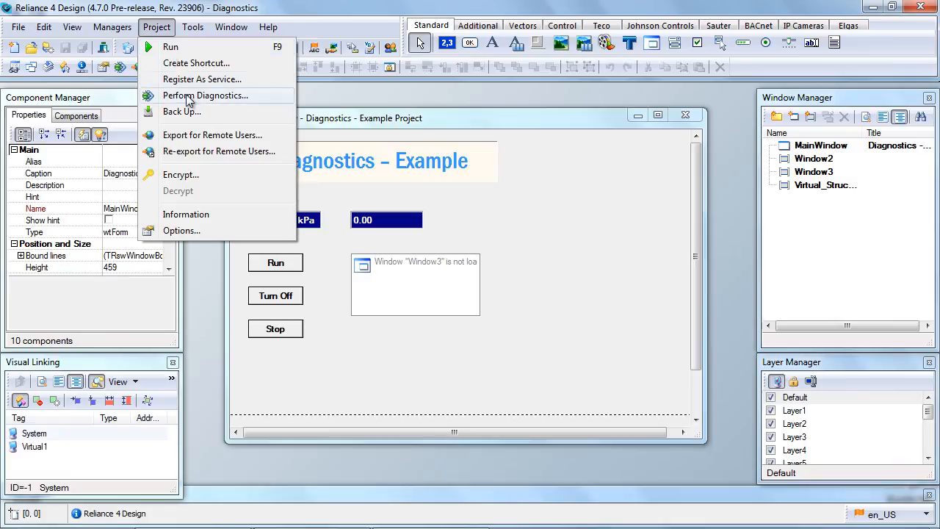
pyautogui.click(206, 95)
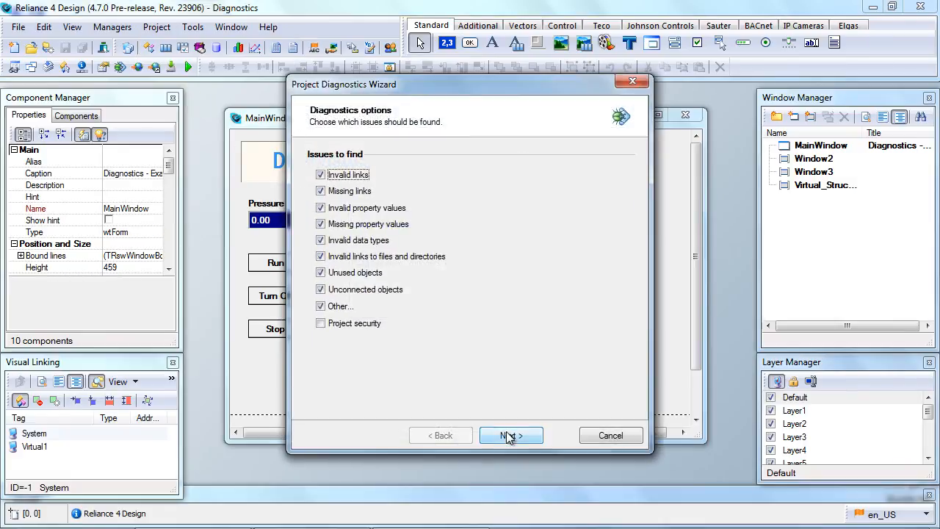
# Step: Run the Diagnostics project check and scroll through the 44 issues found
pyautogui.click(510, 435)
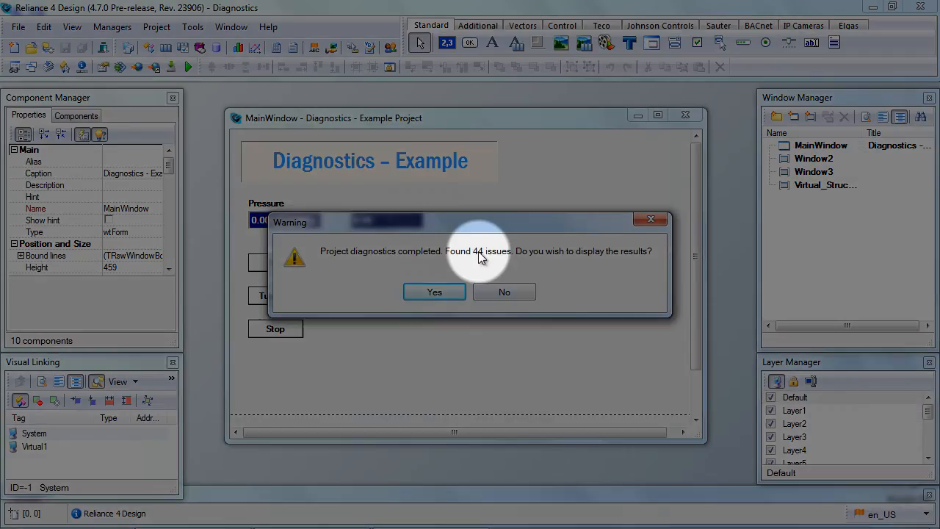
pyautogui.click(434, 291)
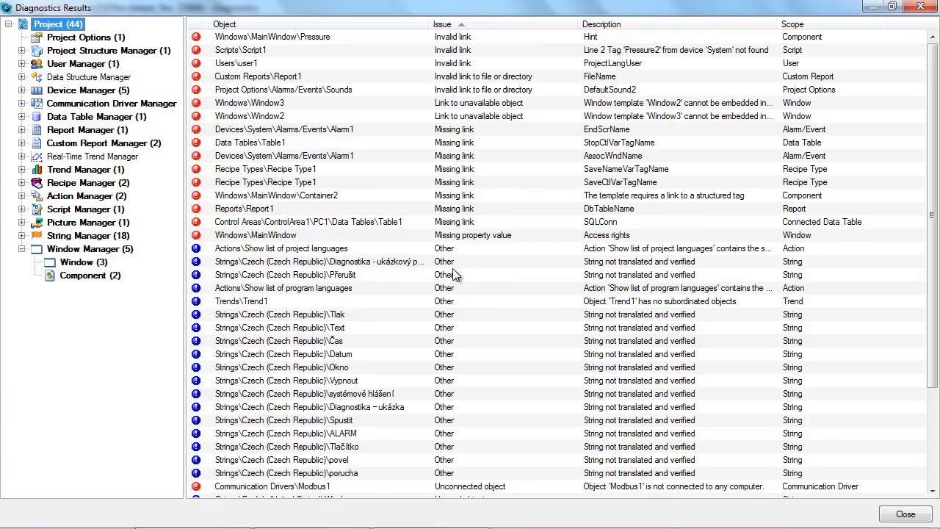
pyautogui.scroll(-3)
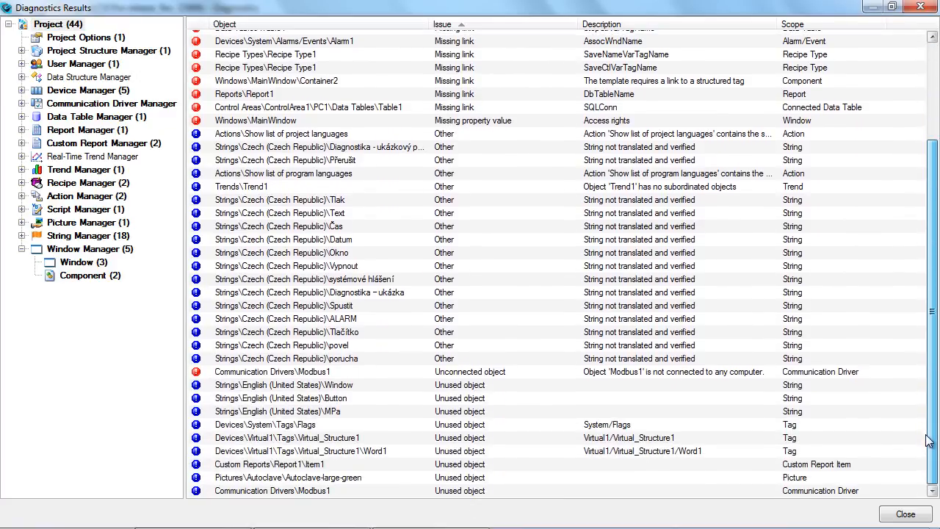
pyautogui.moveTo(457, 361)
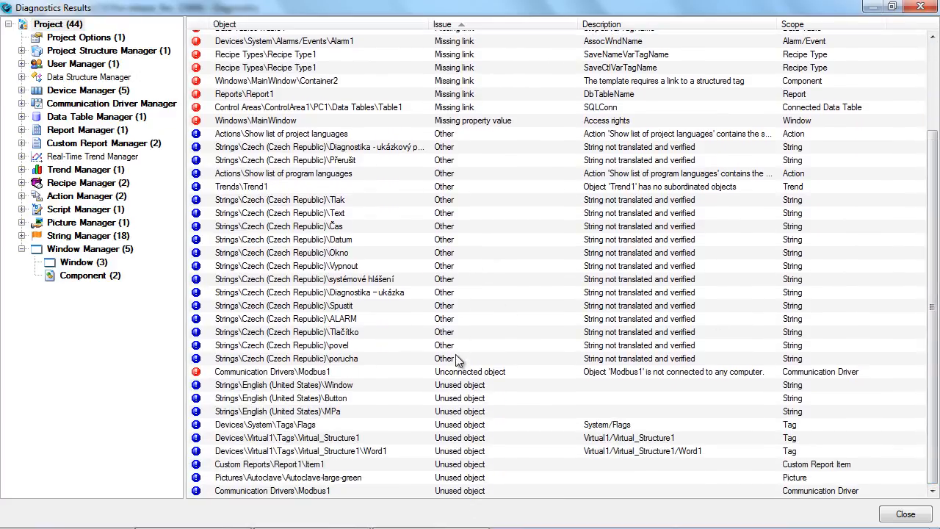
pyautogui.moveTo(455, 481)
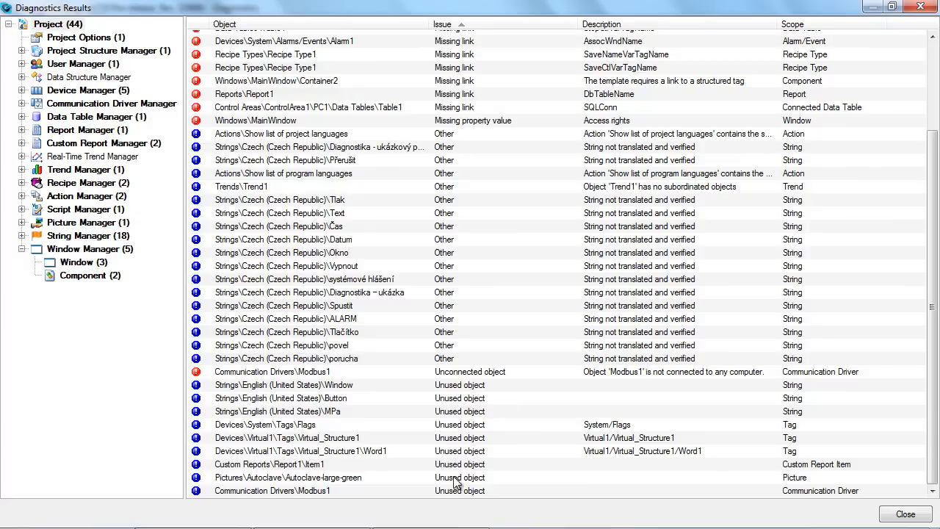